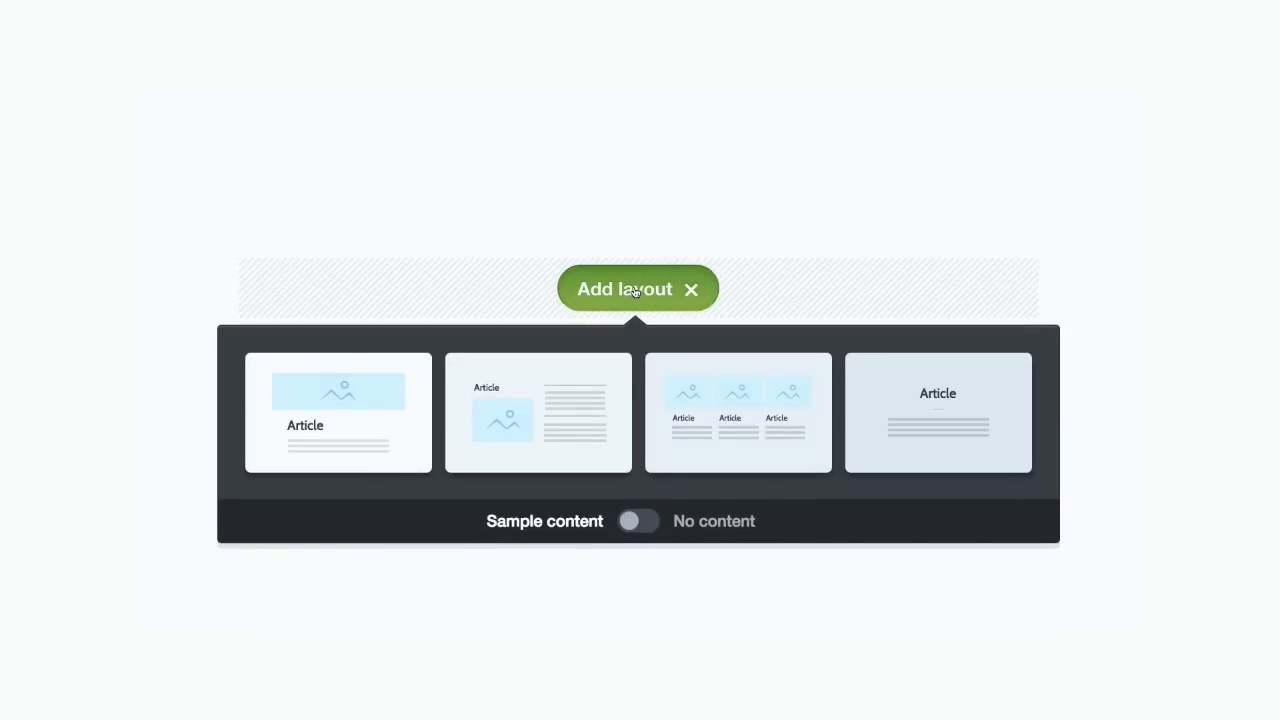
Step: Close the layout drop-down, returning to the add-layout strip above the footer
left_click(691, 289)
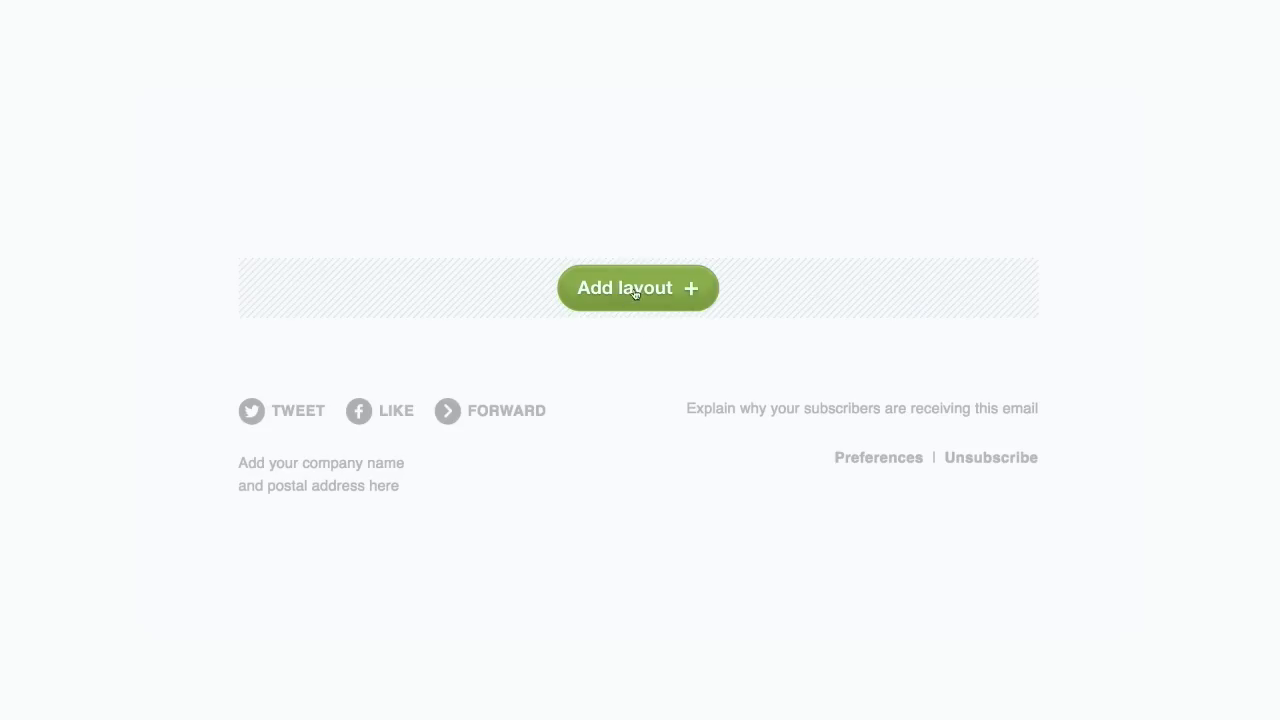
left_click(636, 288)
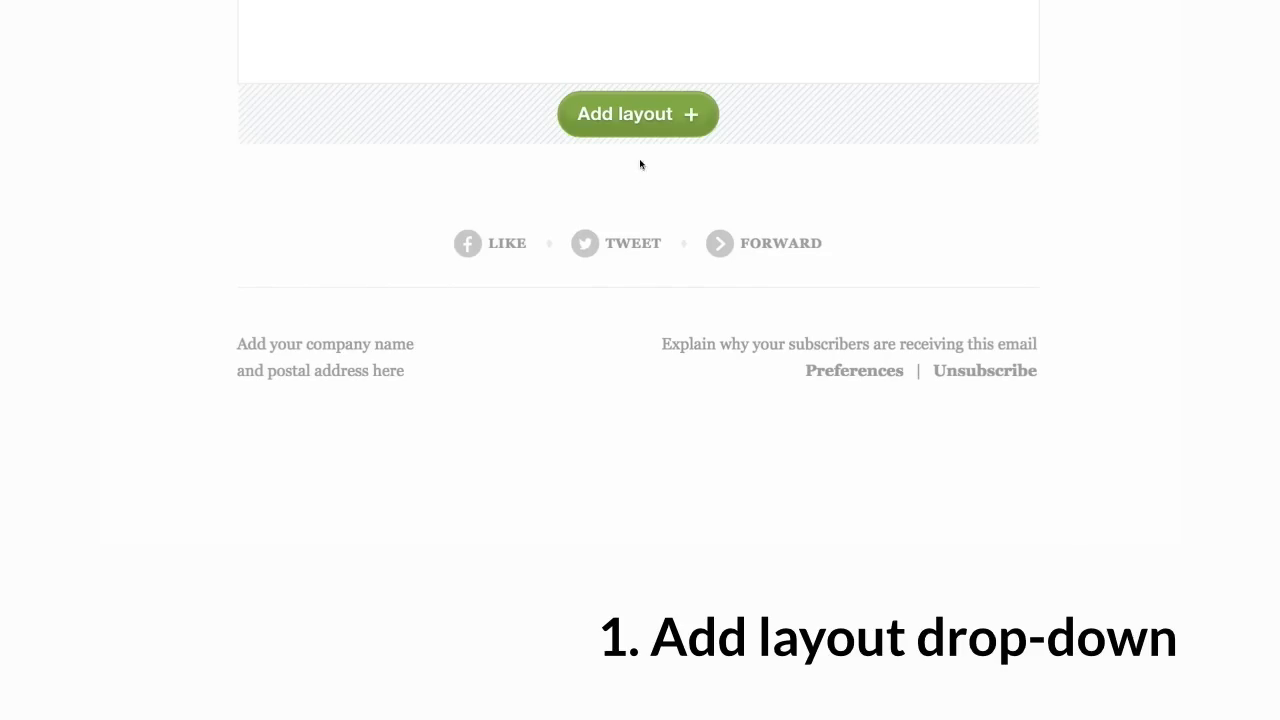
Step: Show the builder demo's add-layout strip above the Like, Tweet and Forward footer
left_click(637, 113)
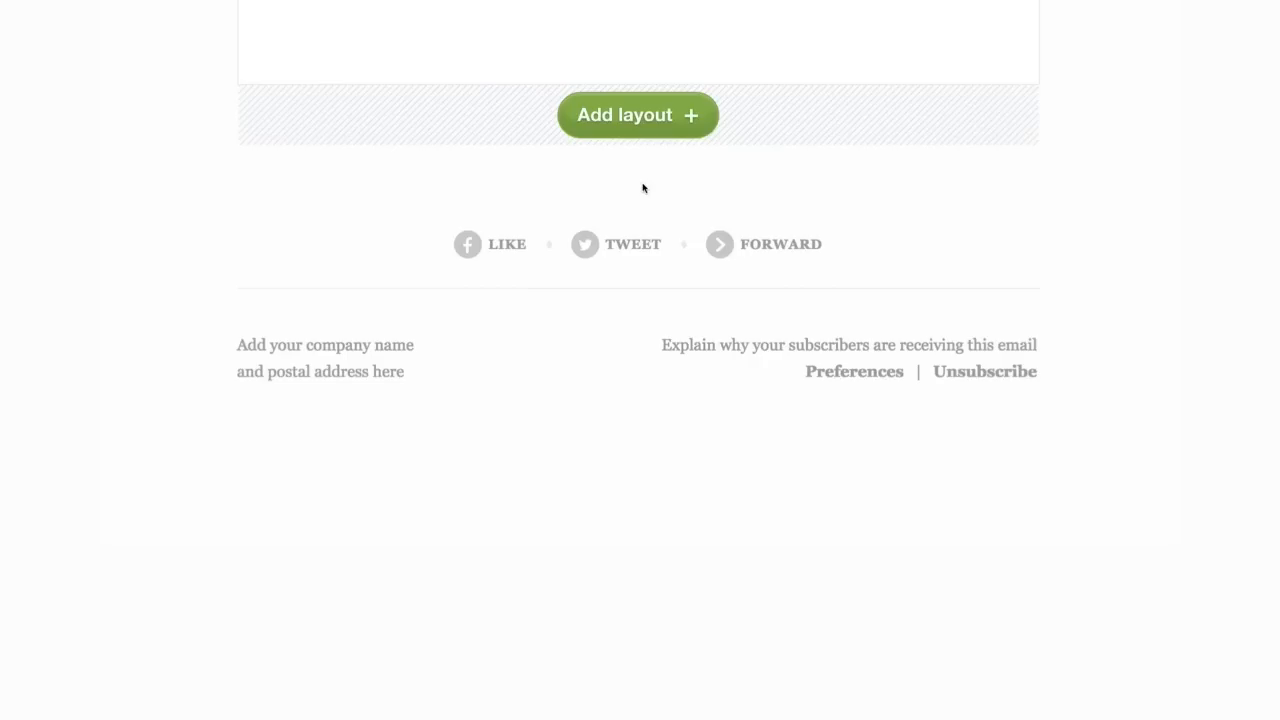
left_click(637, 114)
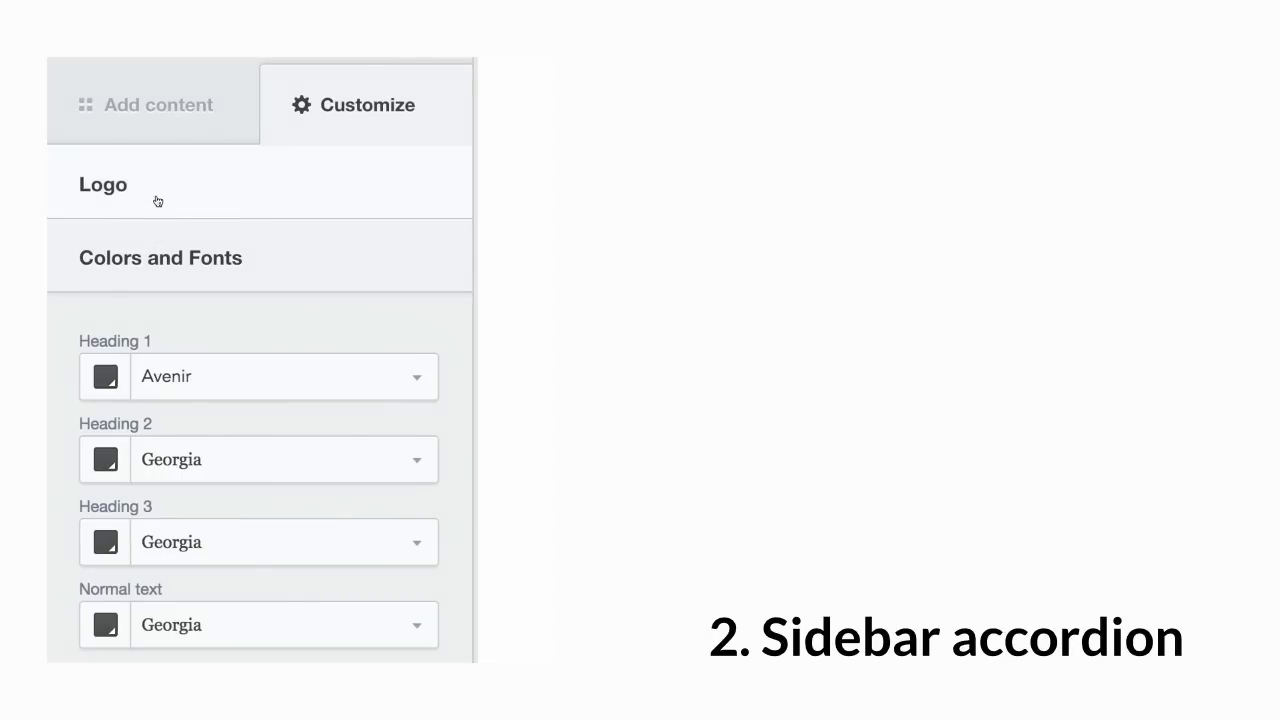
Step: Toggle the Logo accordion in the Customize sidebar open and closed twice
left_click(103, 184)
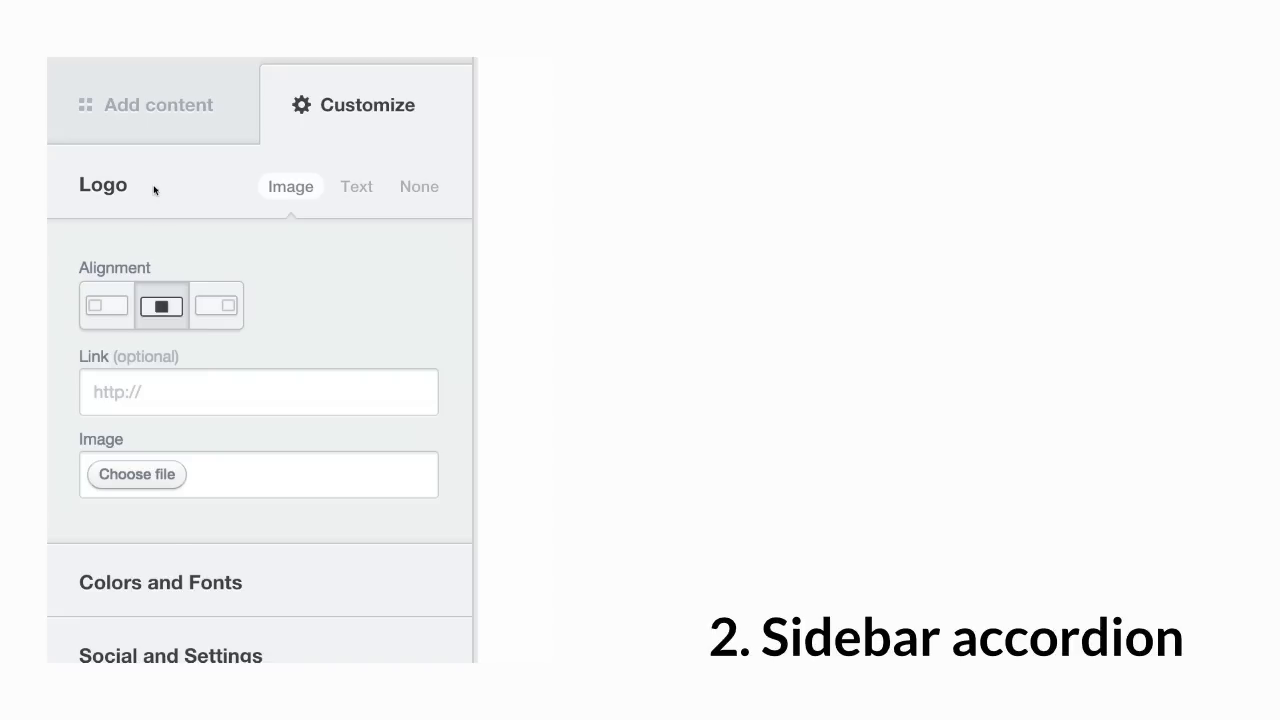
left_click(160, 582)
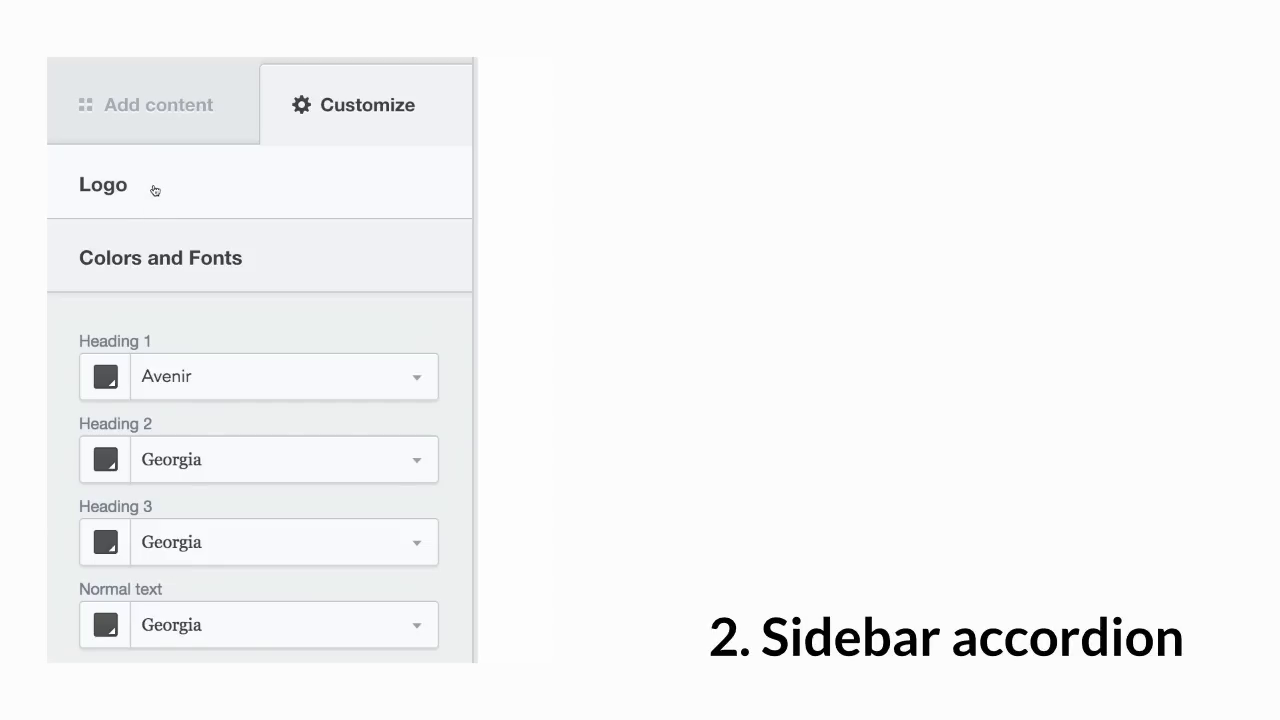
left_click(103, 184)
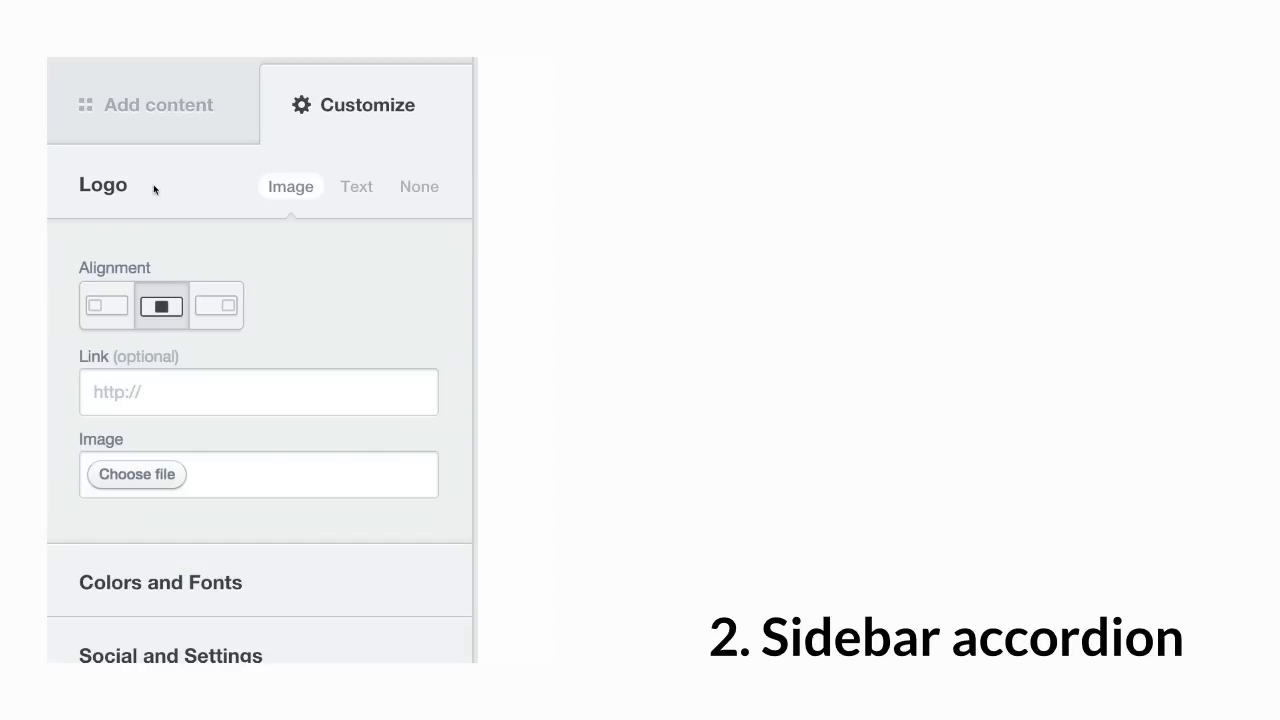
left_click(160, 582)
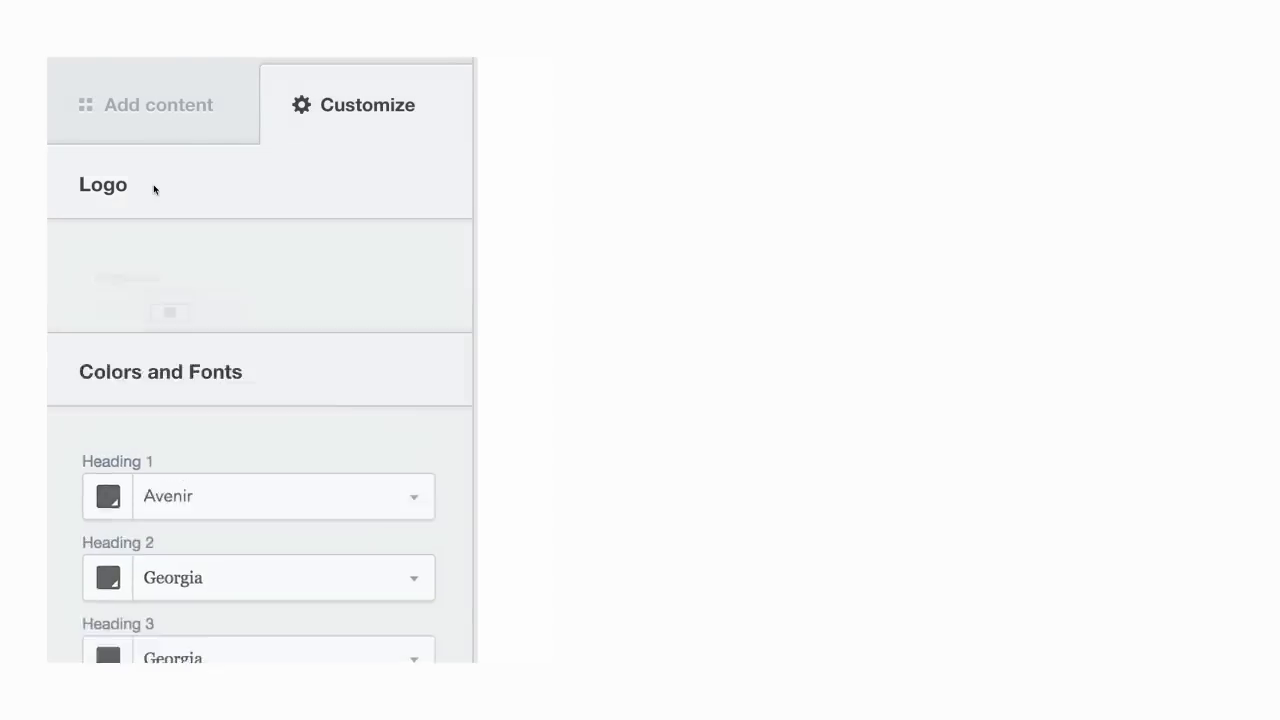
Step: Repeatedly expand and collapse the Logo accordion to demonstrate its animation
left_click(103, 184)
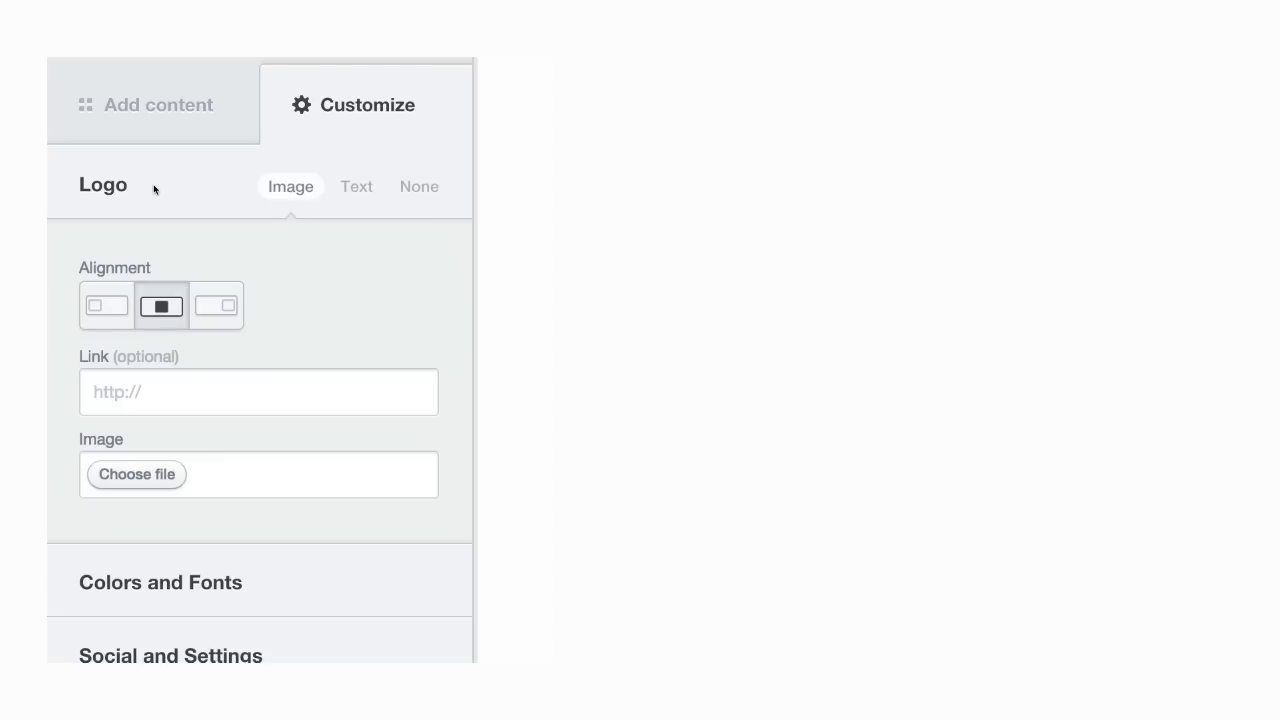
mouse_move(170, 542)
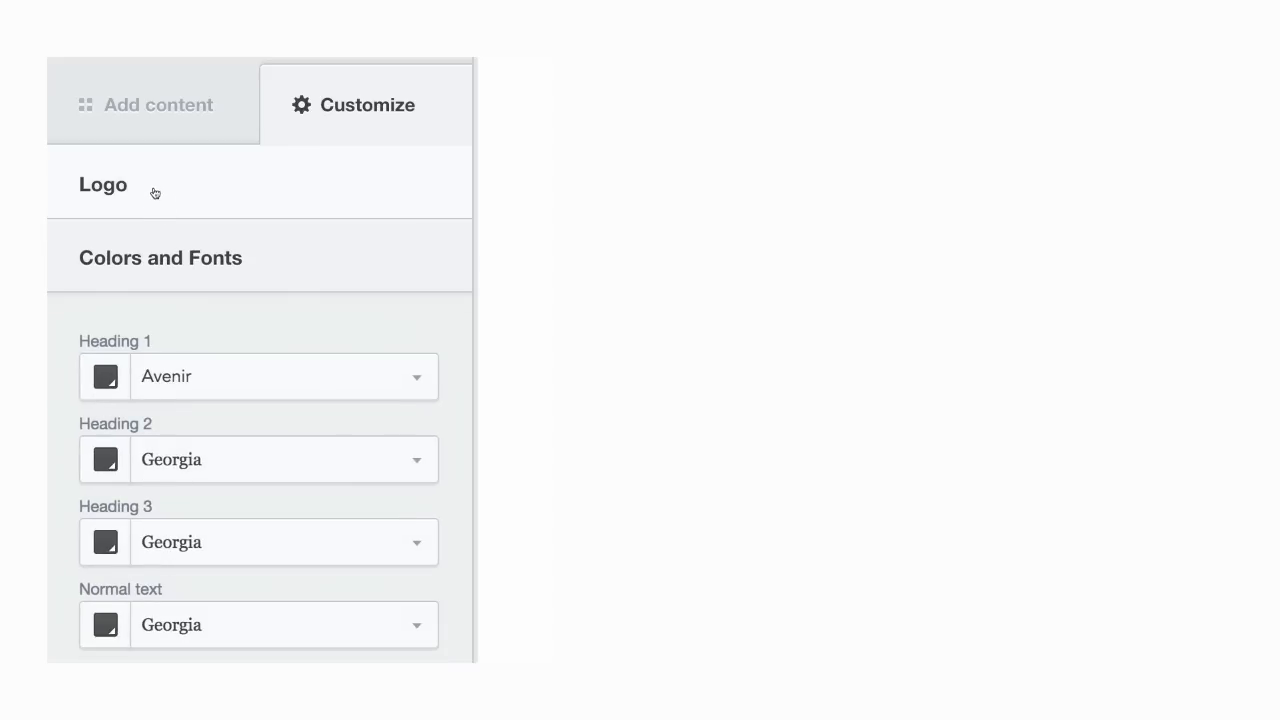
left_click(103, 184)
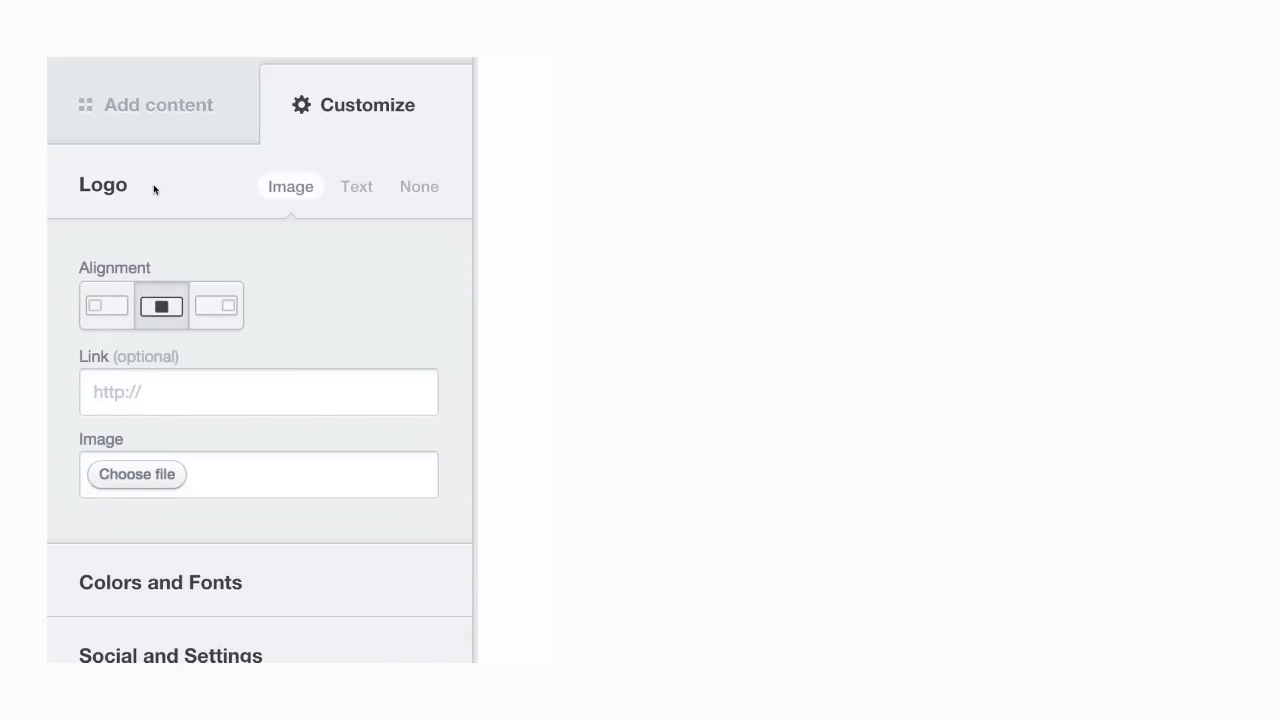
left_click(160, 582)
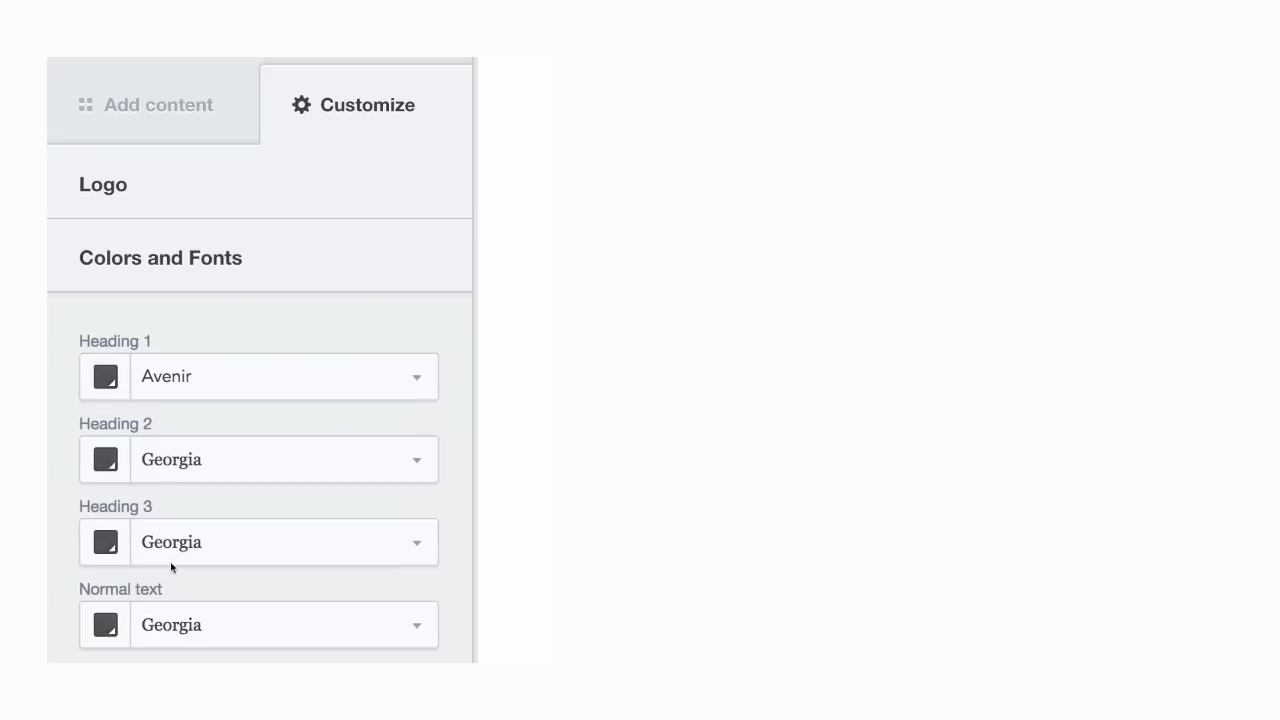
left_click(103, 184)
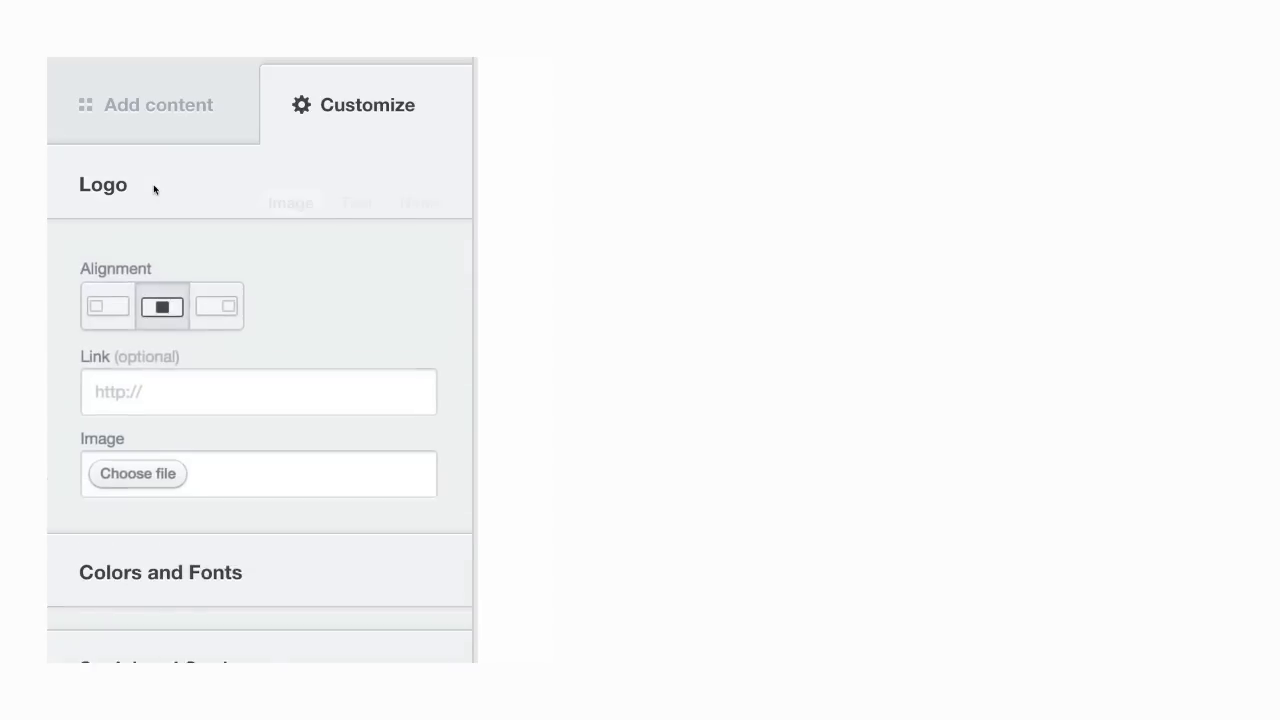
left_click(103, 184)
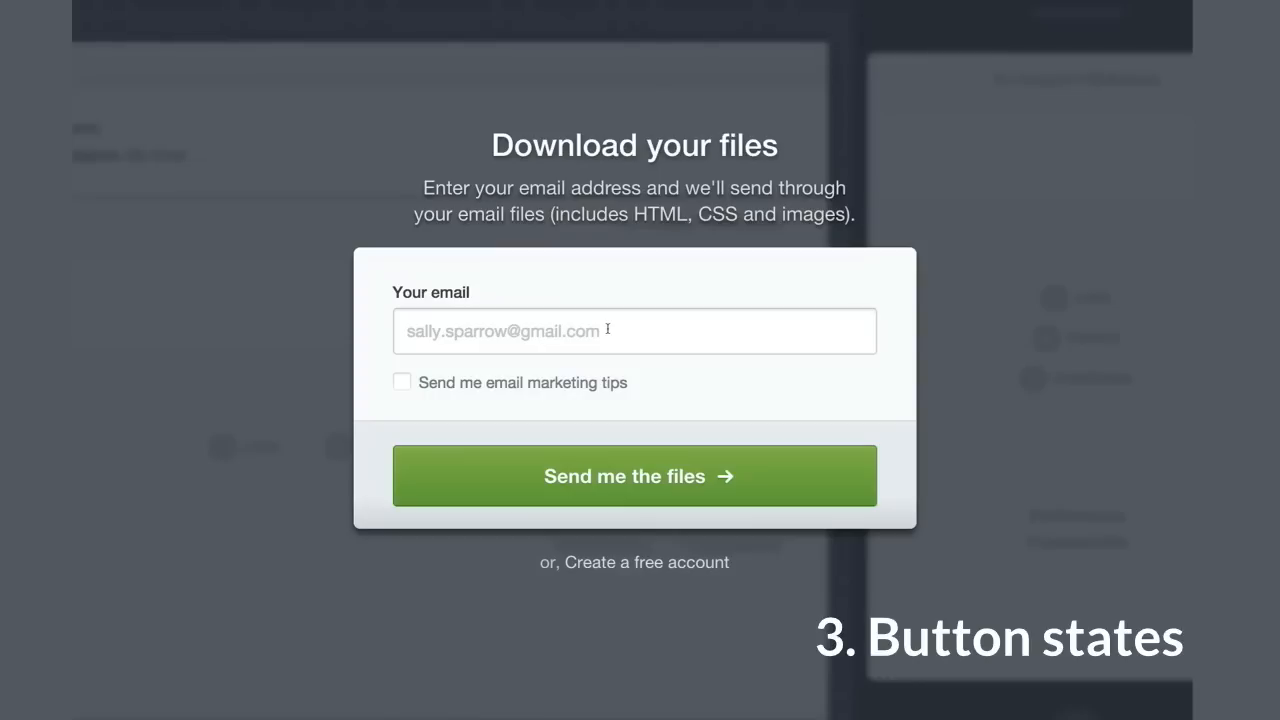
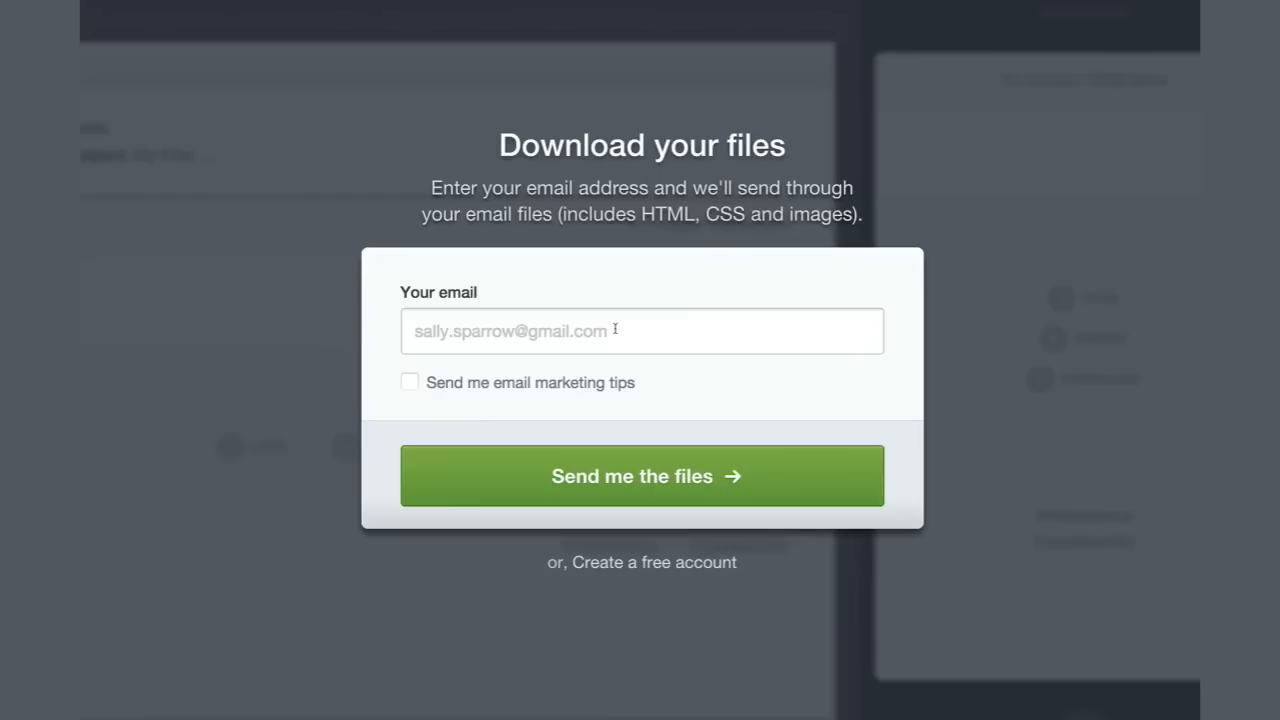
left_click(640, 331)
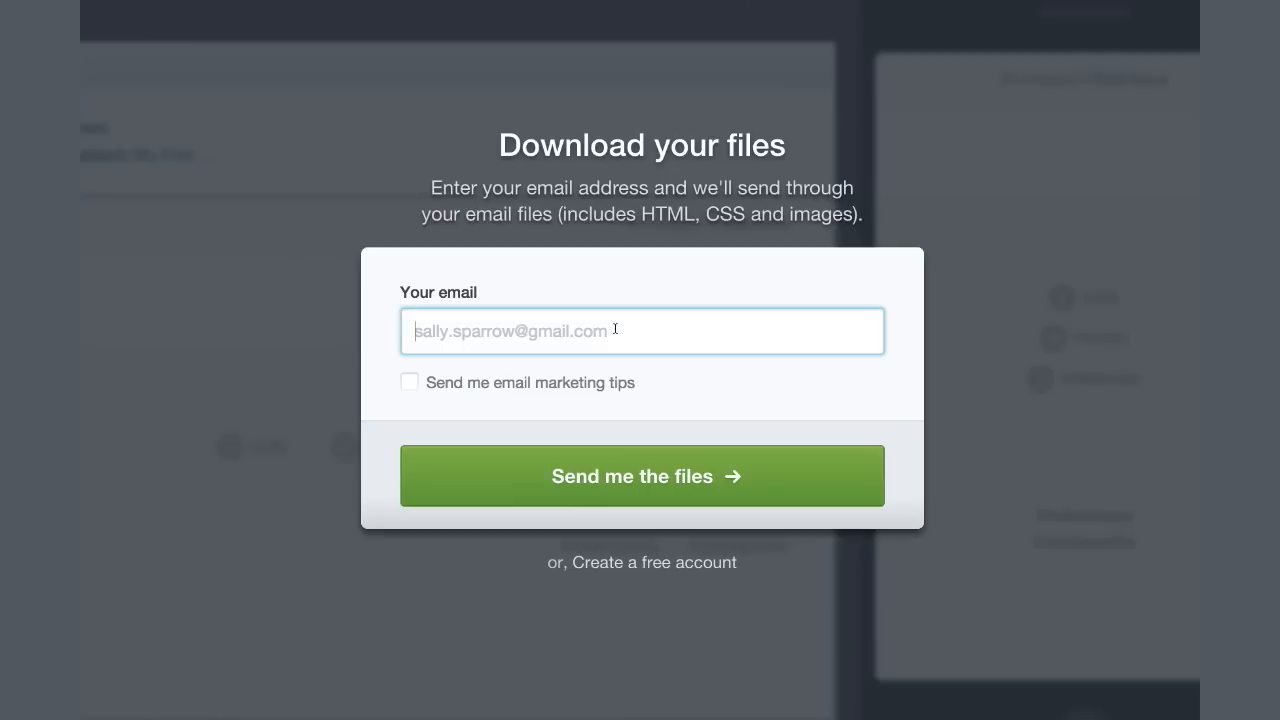
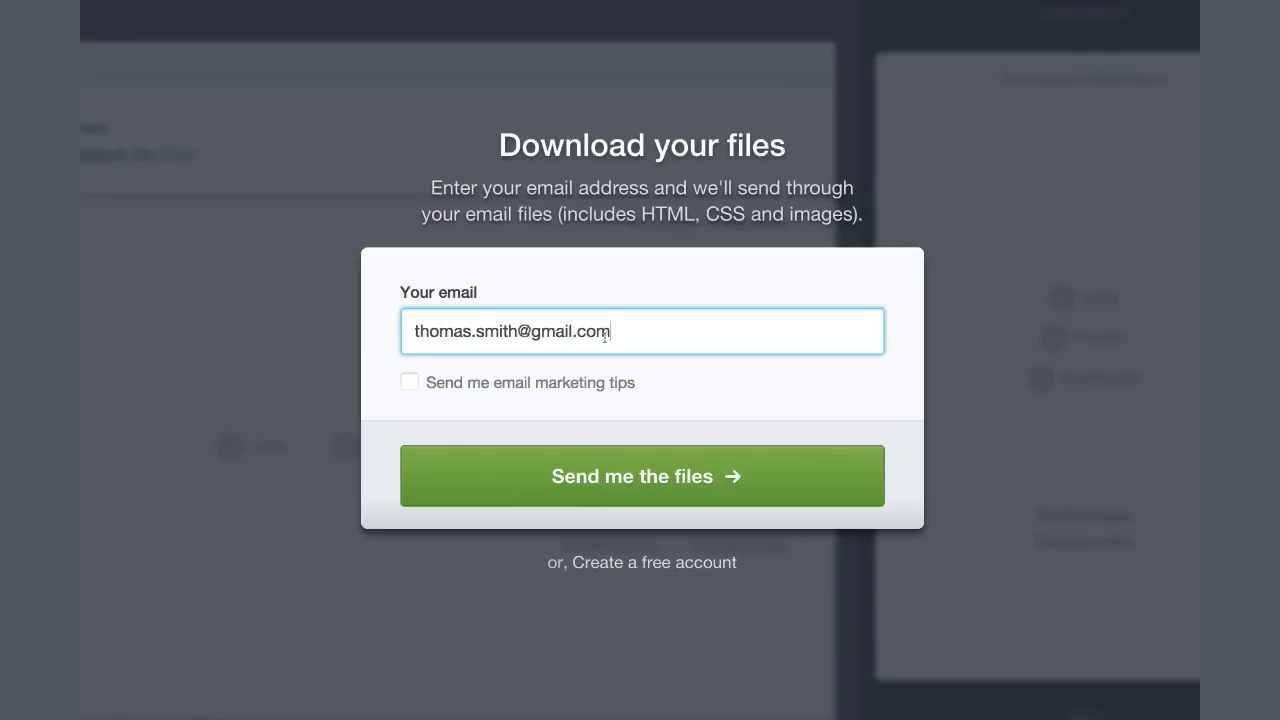
left_click(642, 475)
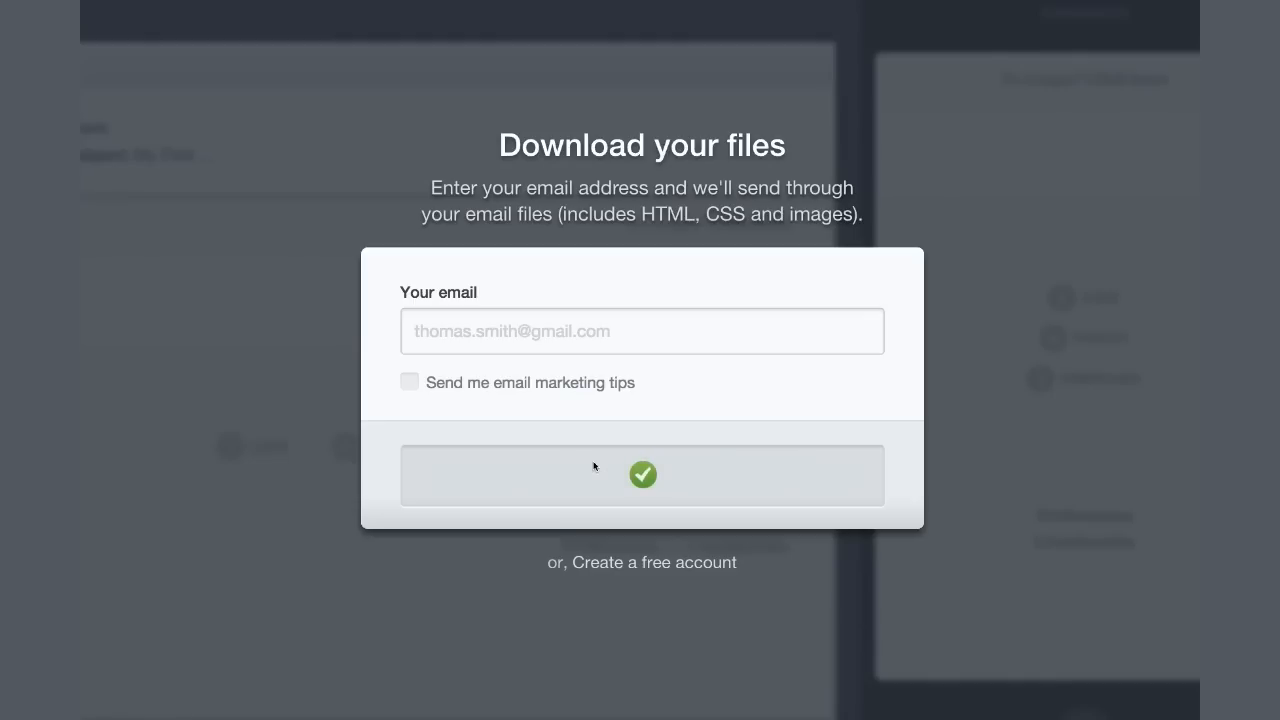
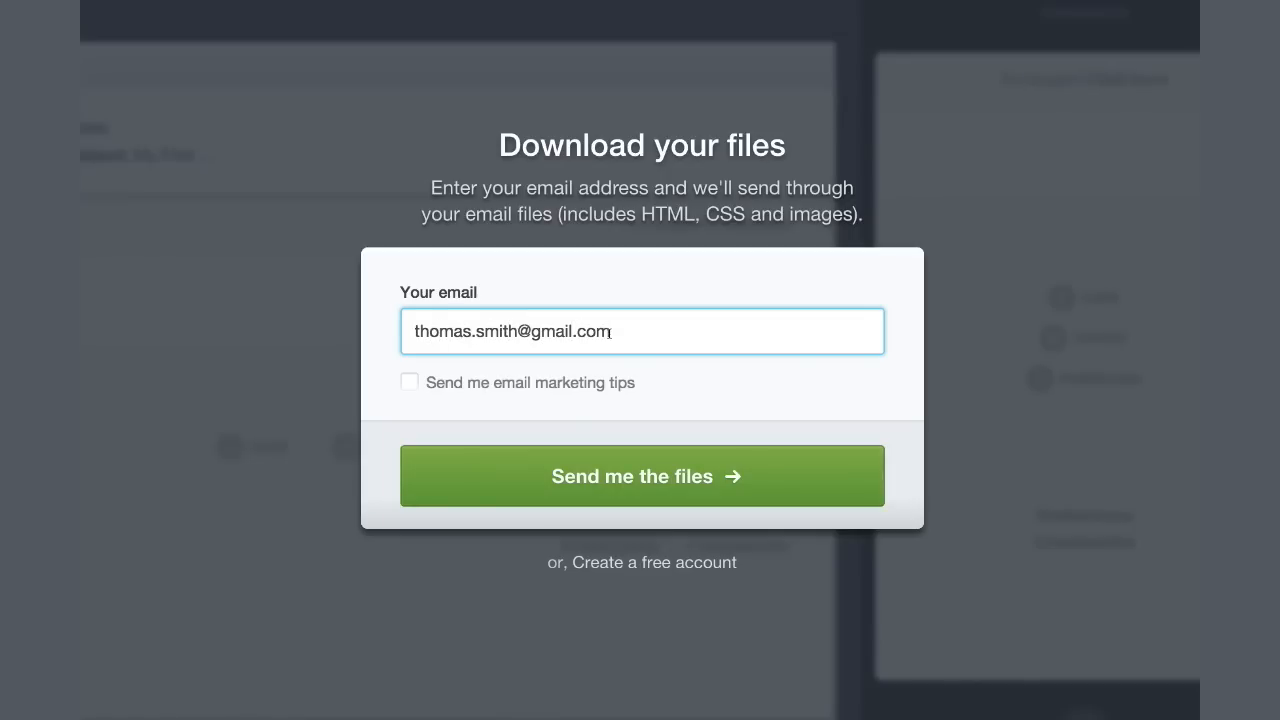
left_click(595, 462)
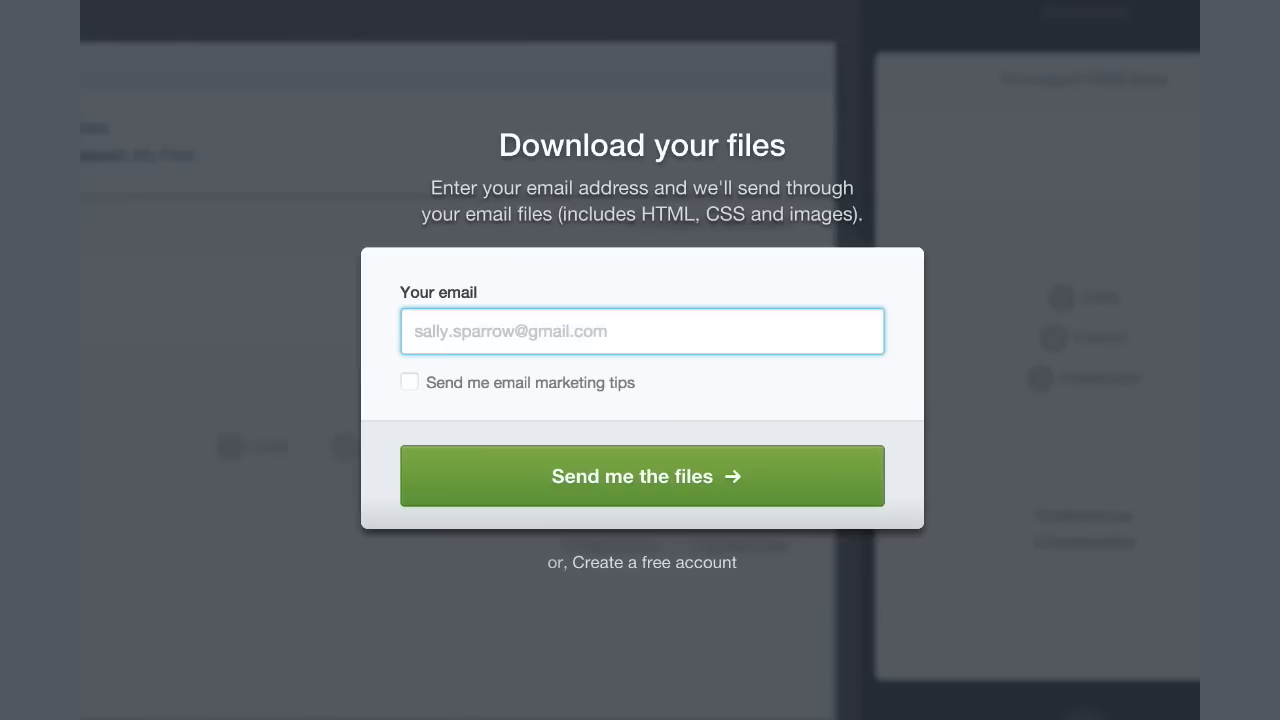
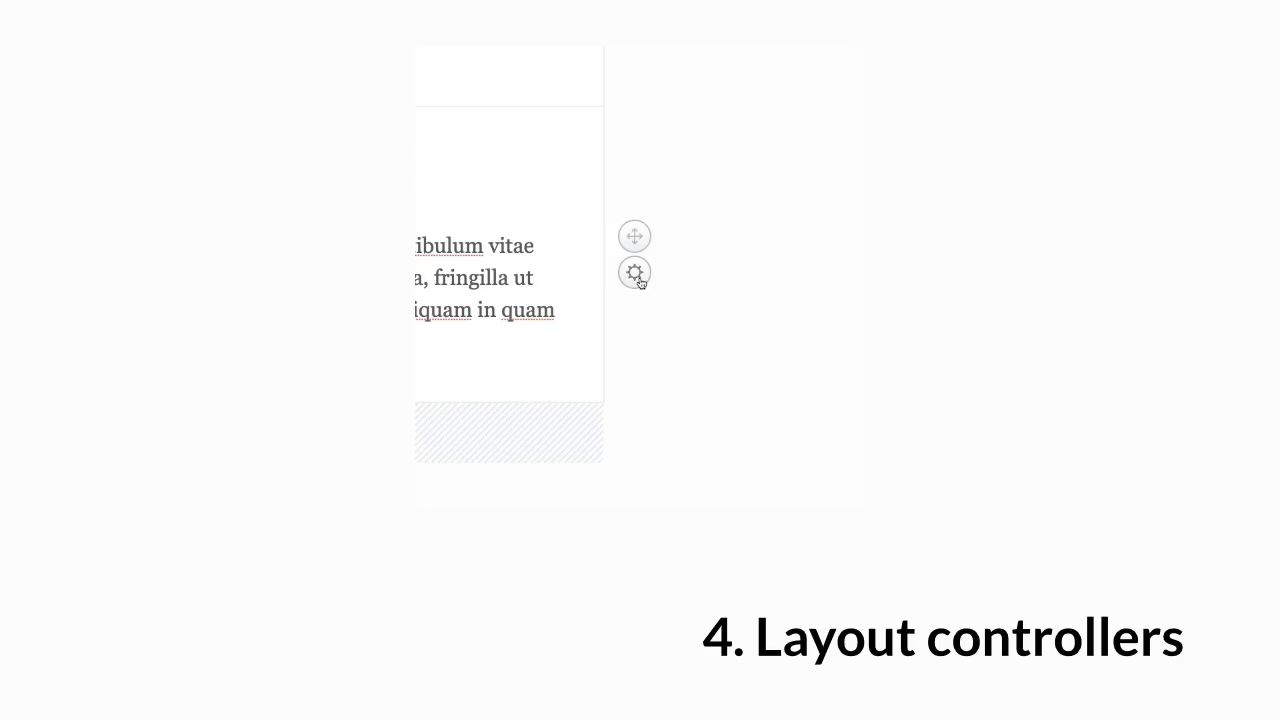
mouse_move(641, 315)
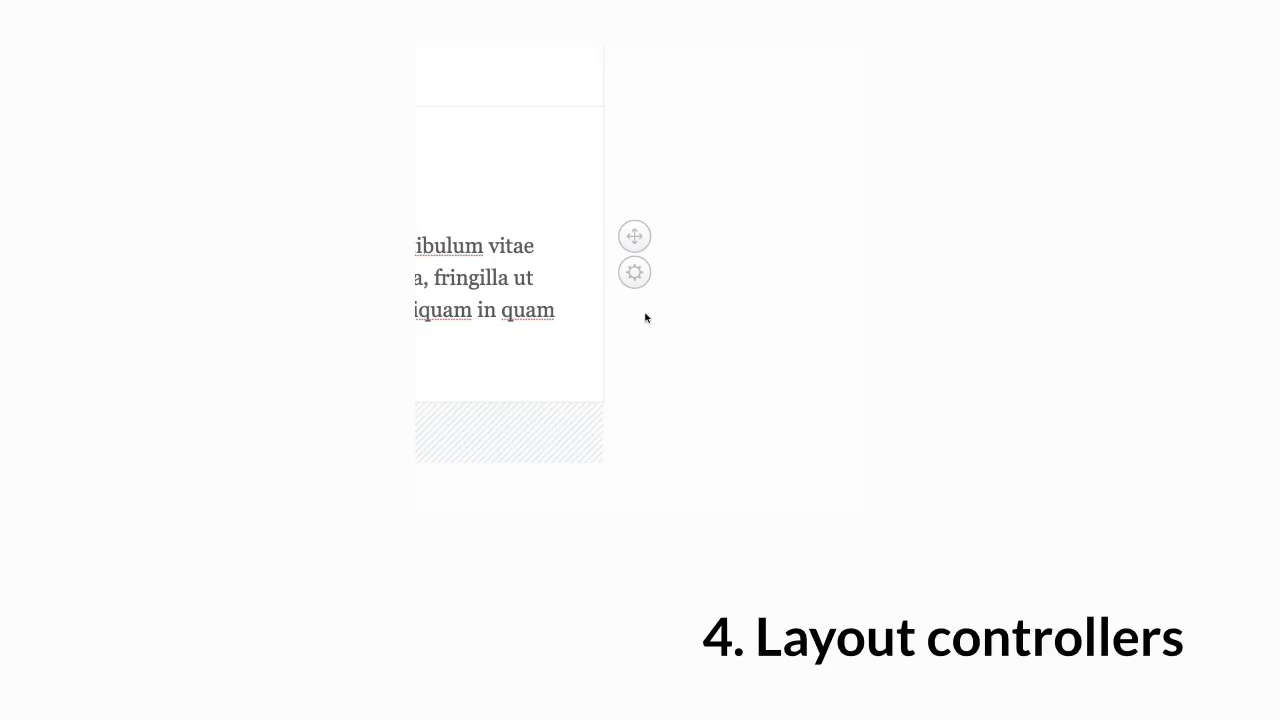
Step: Reveal the article layout's move and settings controls and click its gear icon
left_click(634, 272)
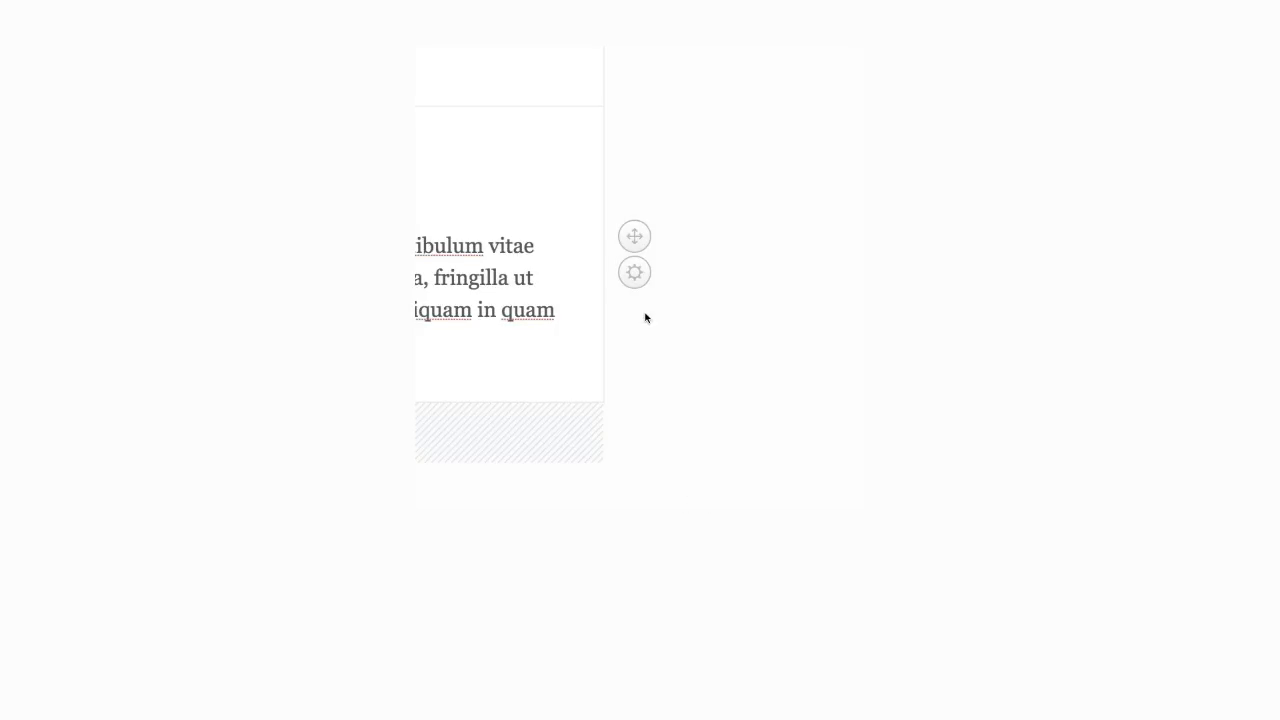
left_click(634, 272)
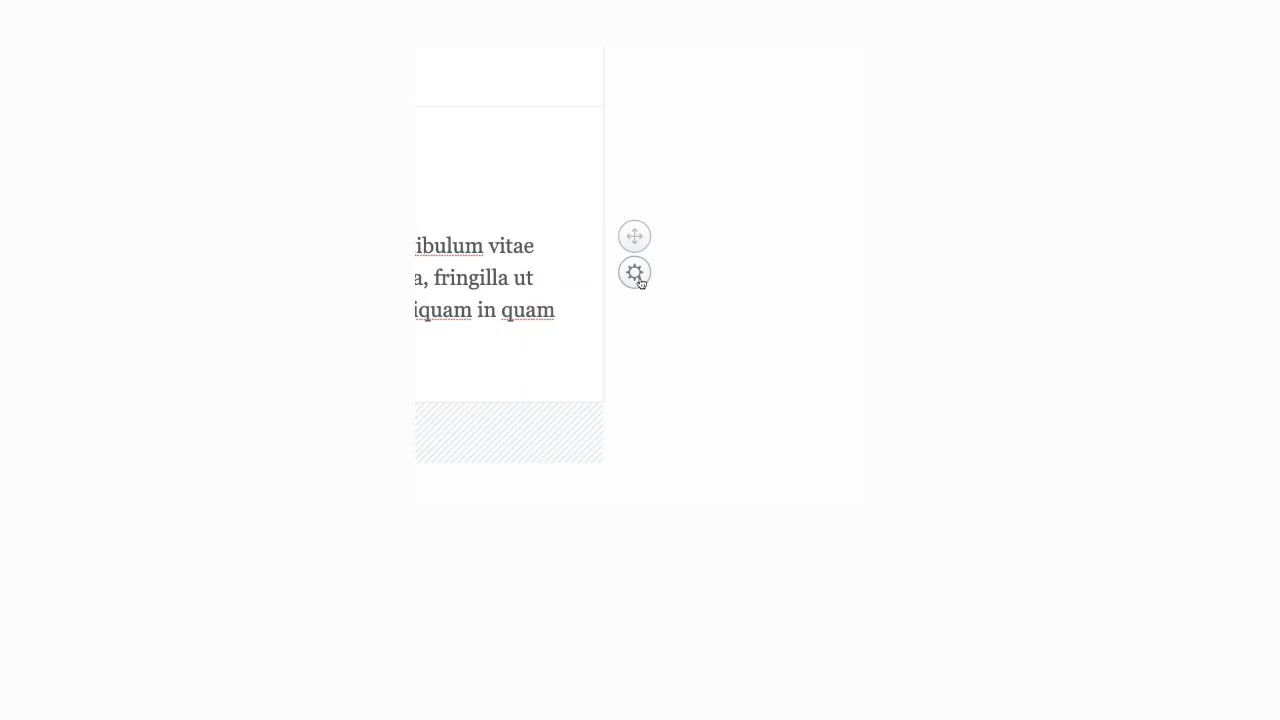
left_click(634, 272)
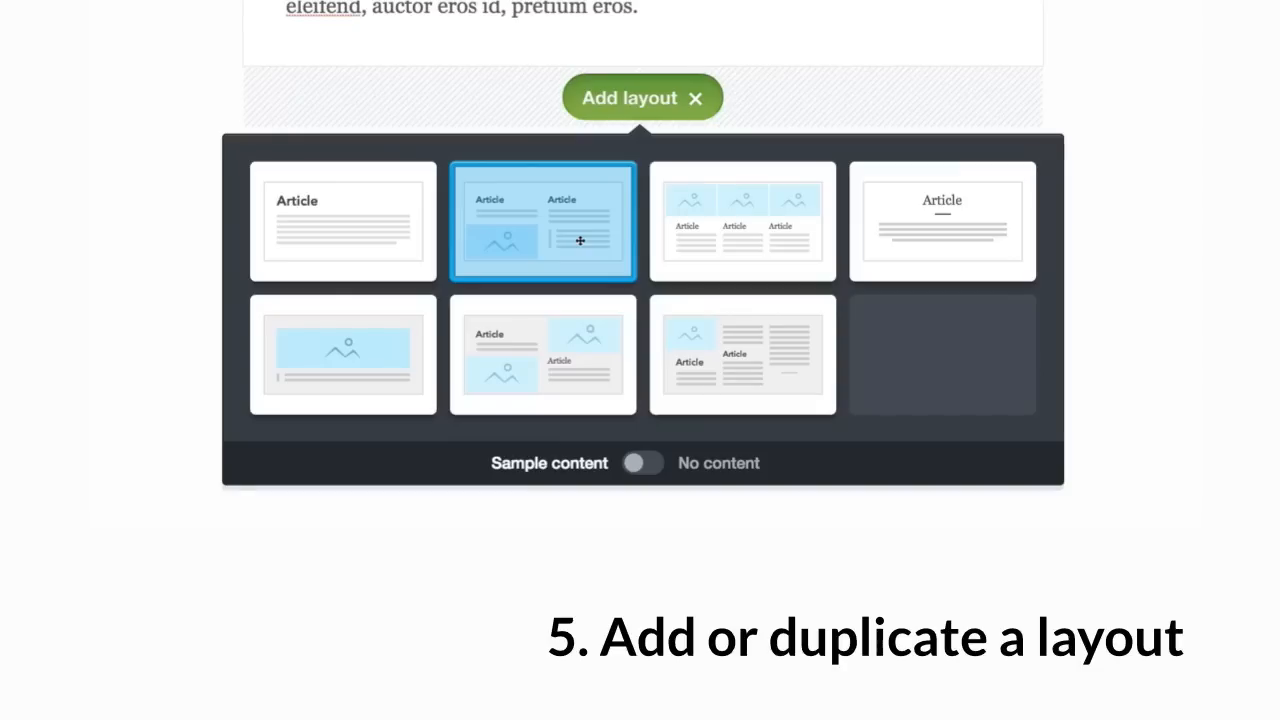
Step: Add a two-column Article layout below the body text from the layout picker
left_click(542, 221)
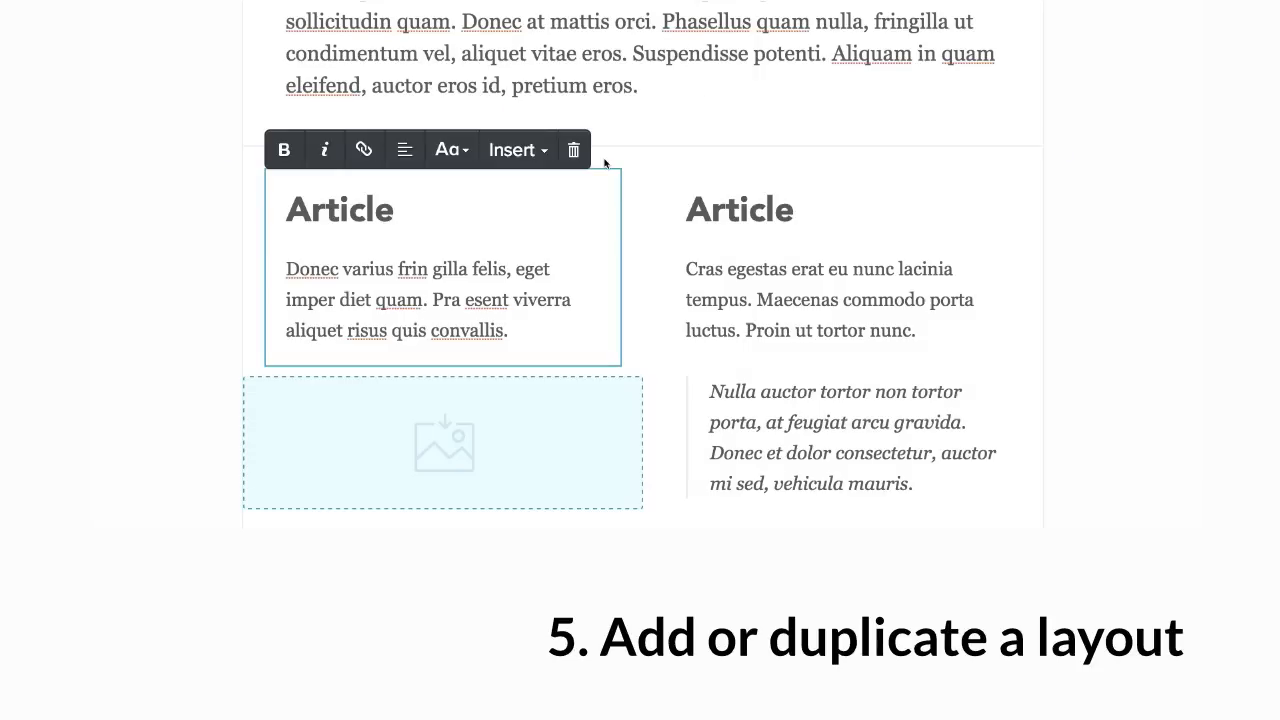
left_click(573, 149)
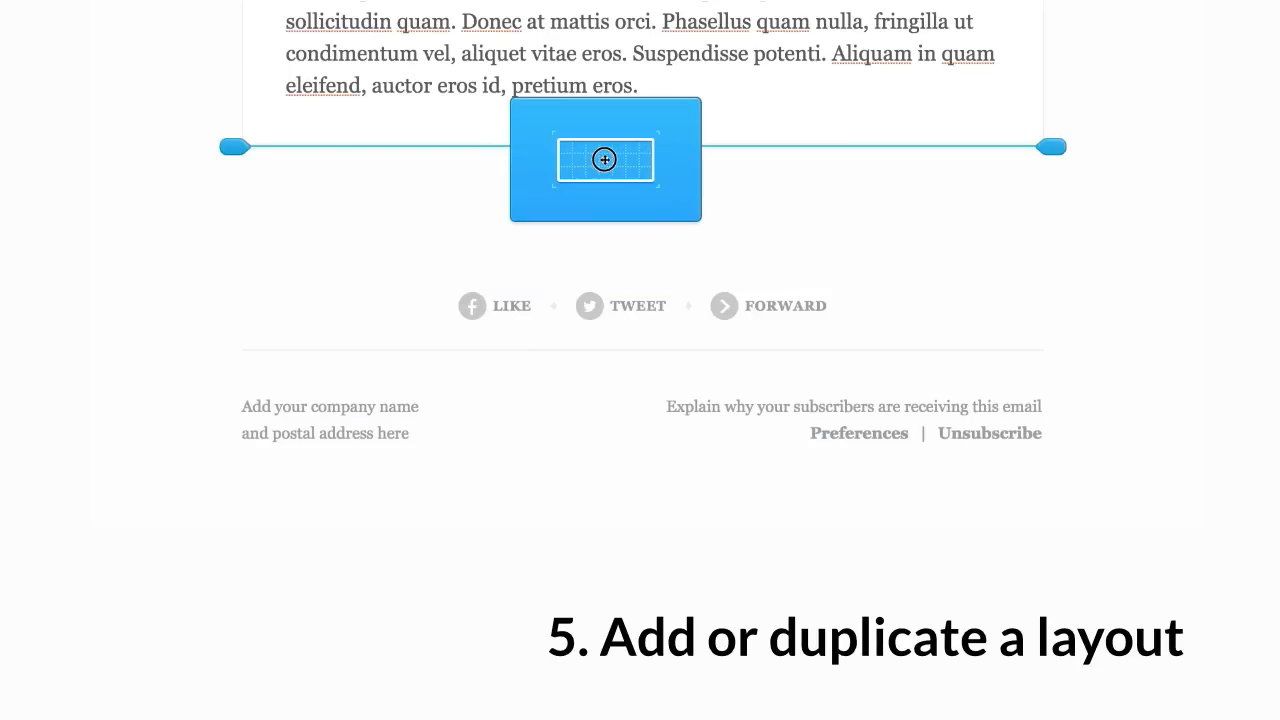
left_click(603, 159)
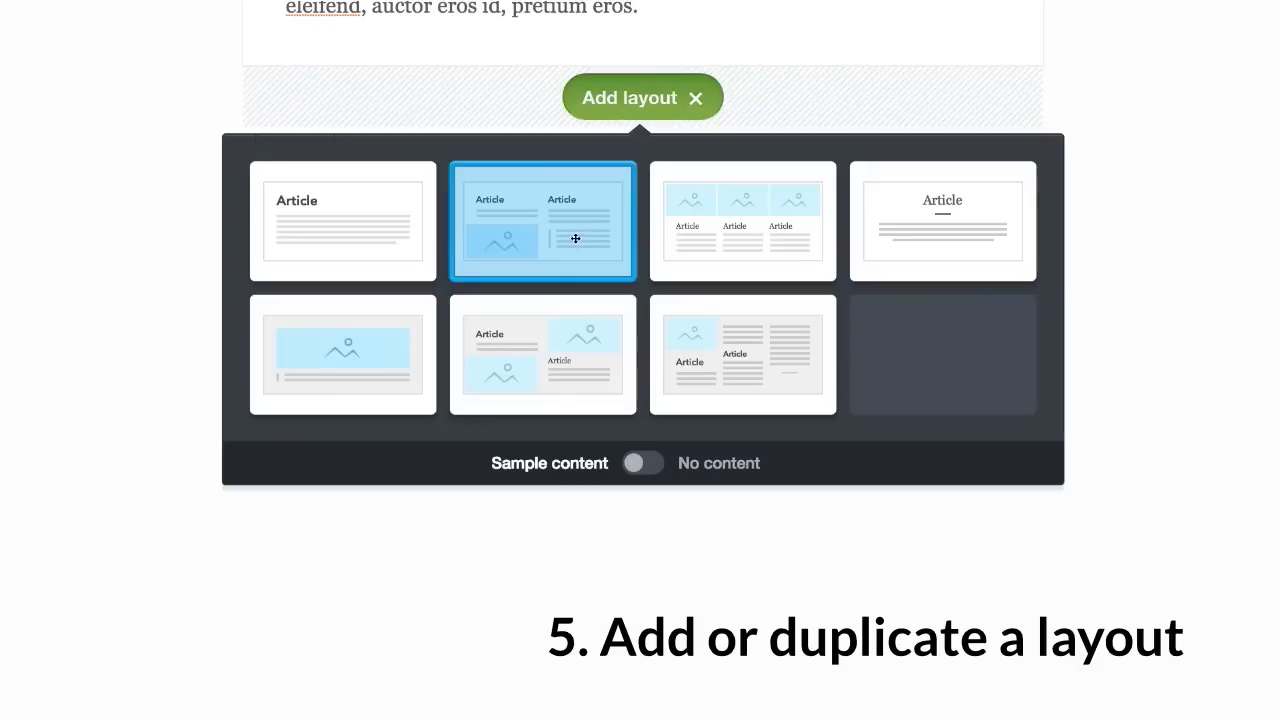
left_click(542, 221)
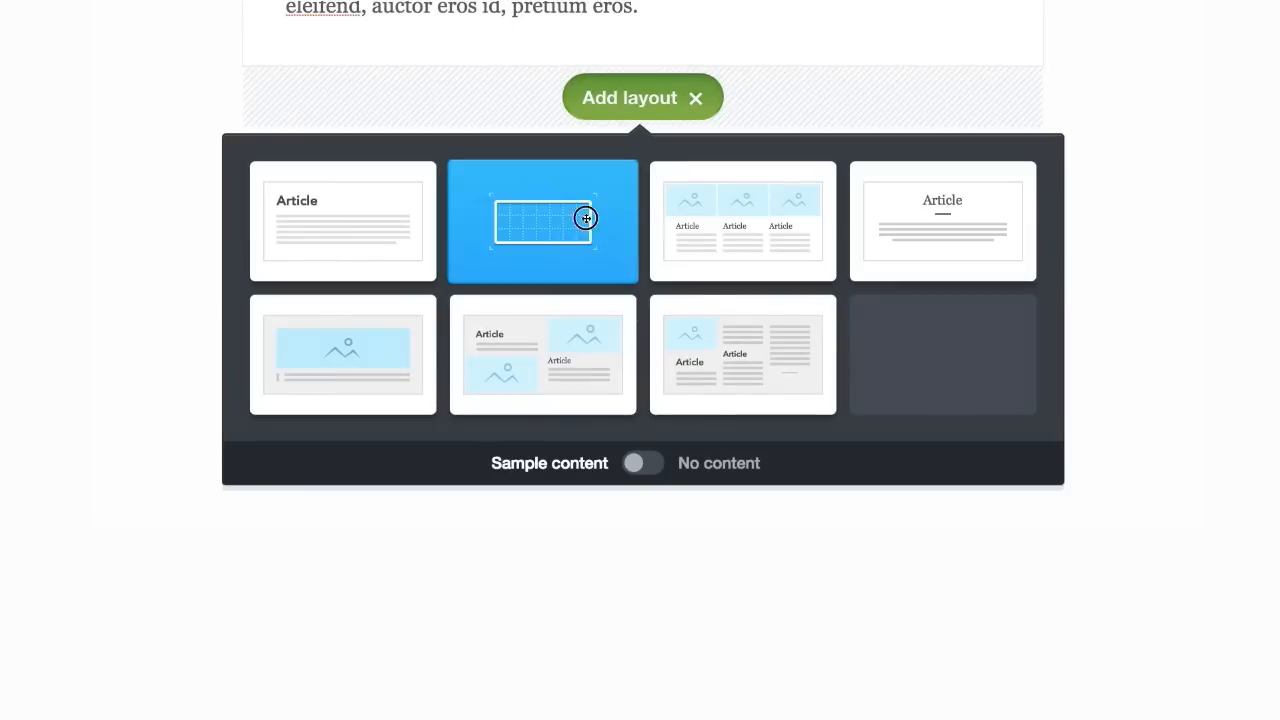
Step: Repeatedly insert two-column Article layouts below the first article from the layout picker
left_click(542, 221)
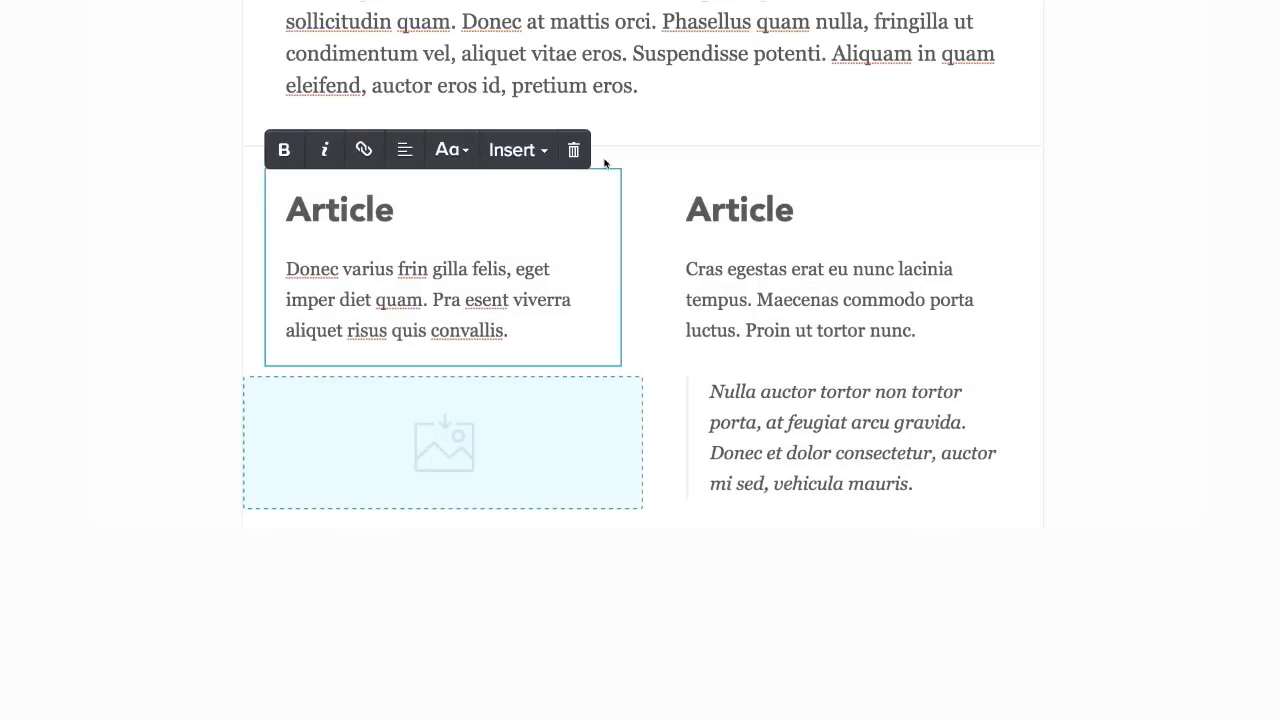
left_click(573, 149)
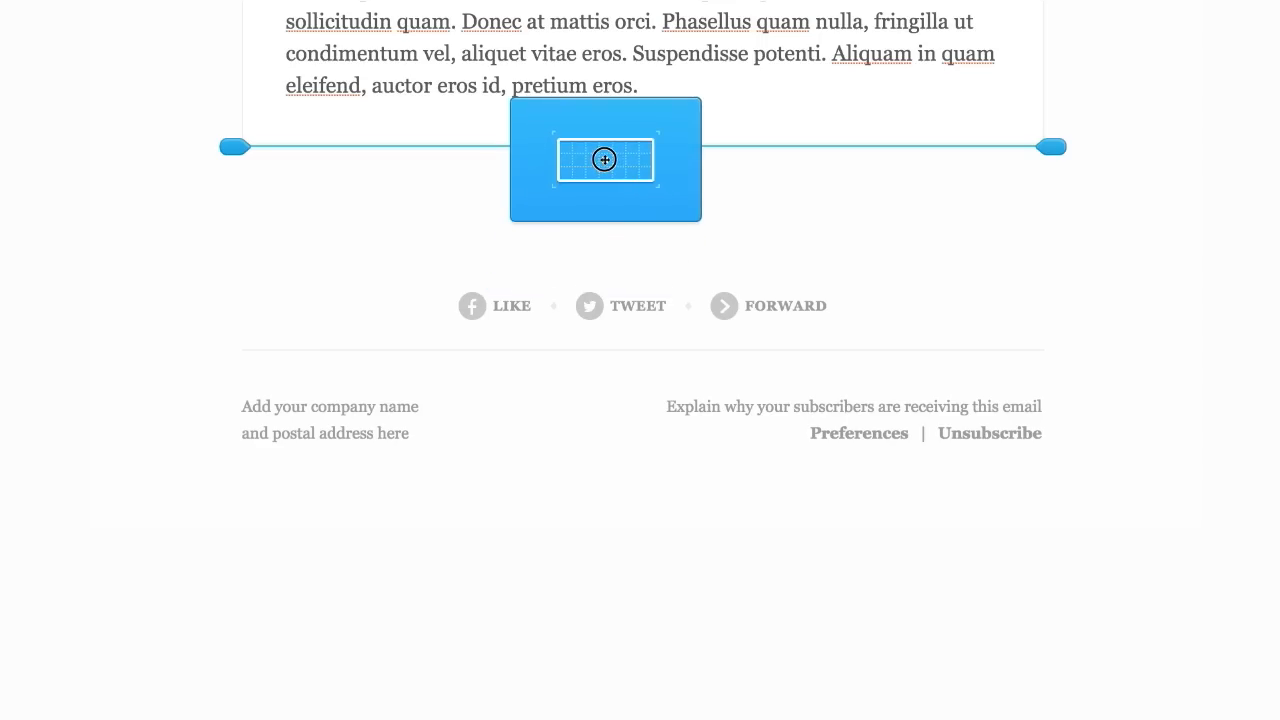
left_click(604, 160)
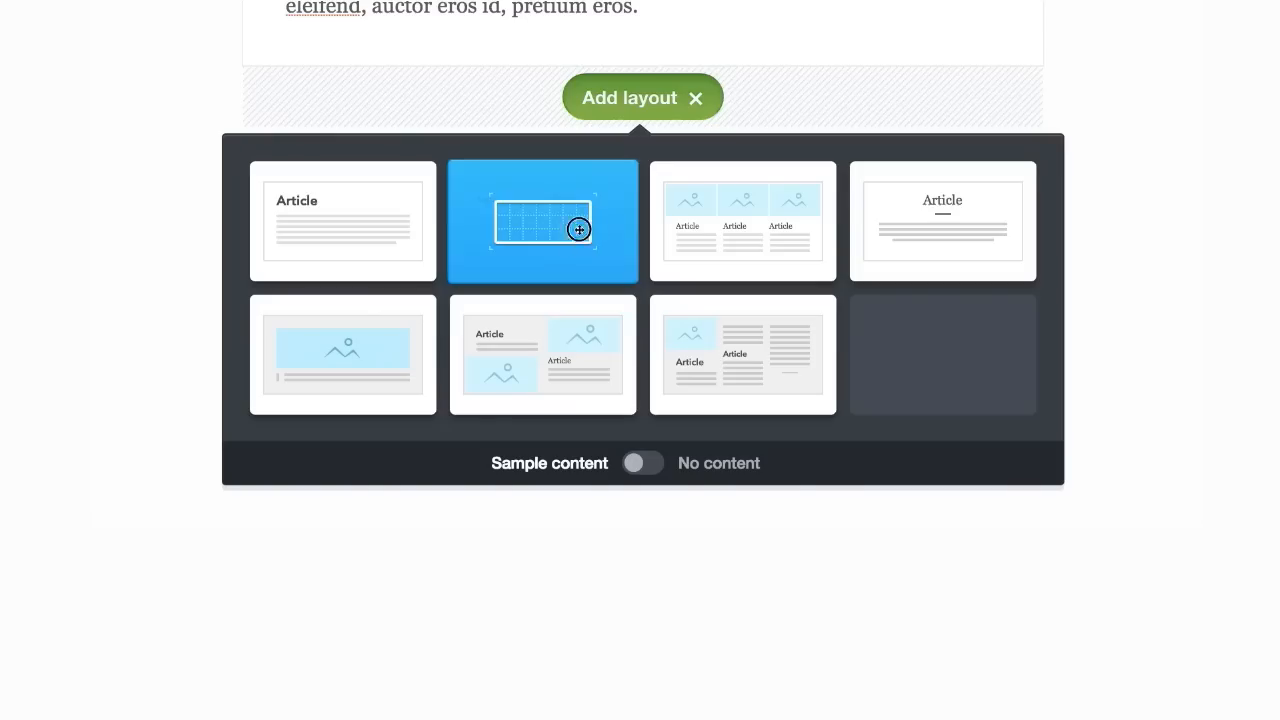
left_click(543, 221)
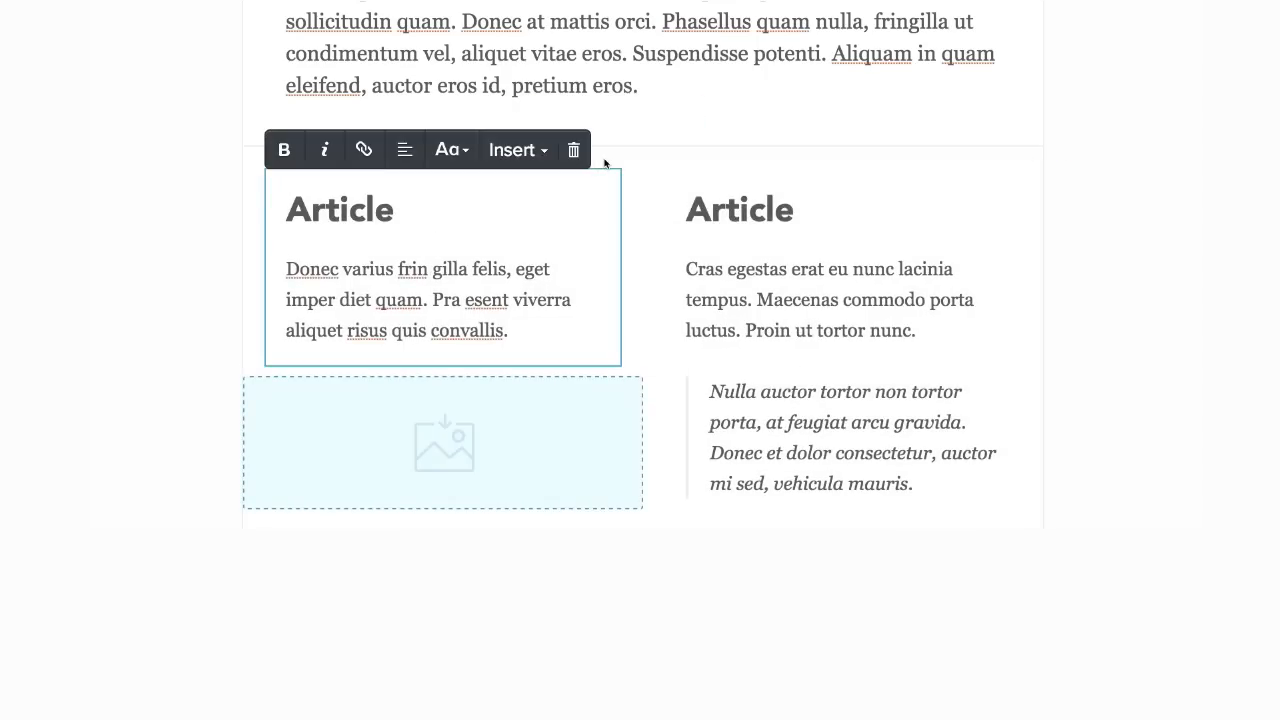
left_click(573, 149)
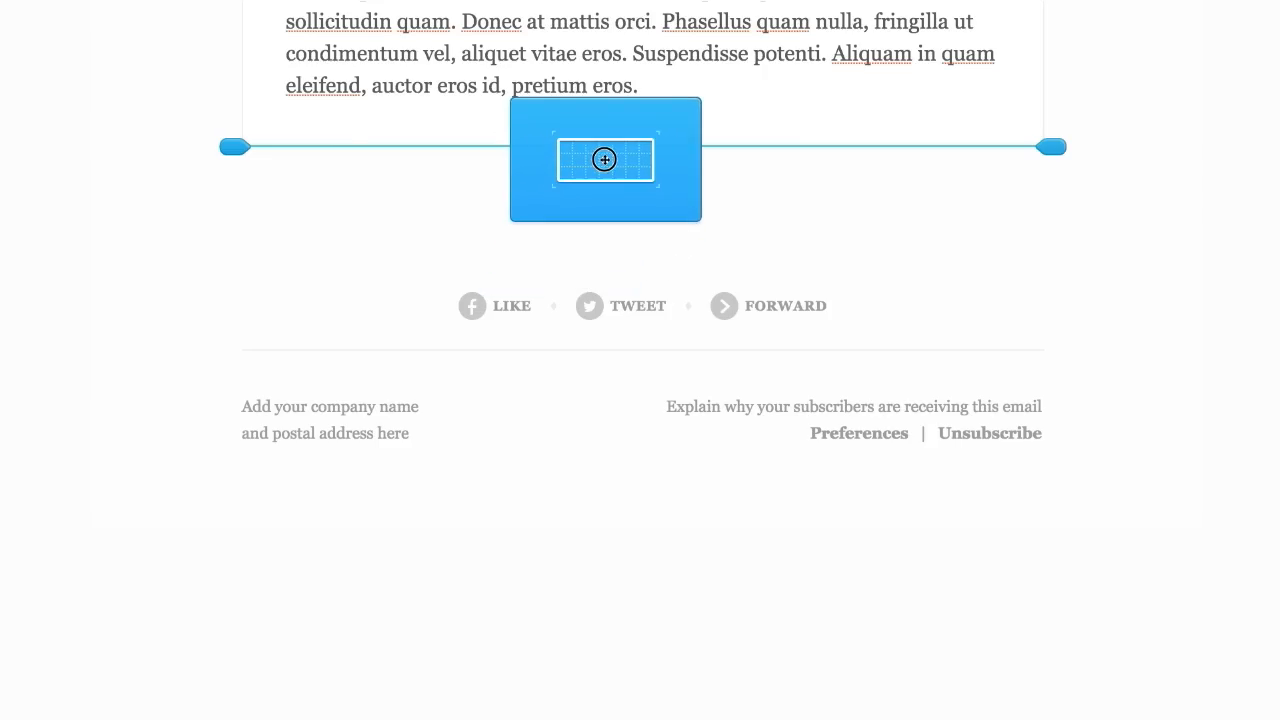
left_click(605, 159)
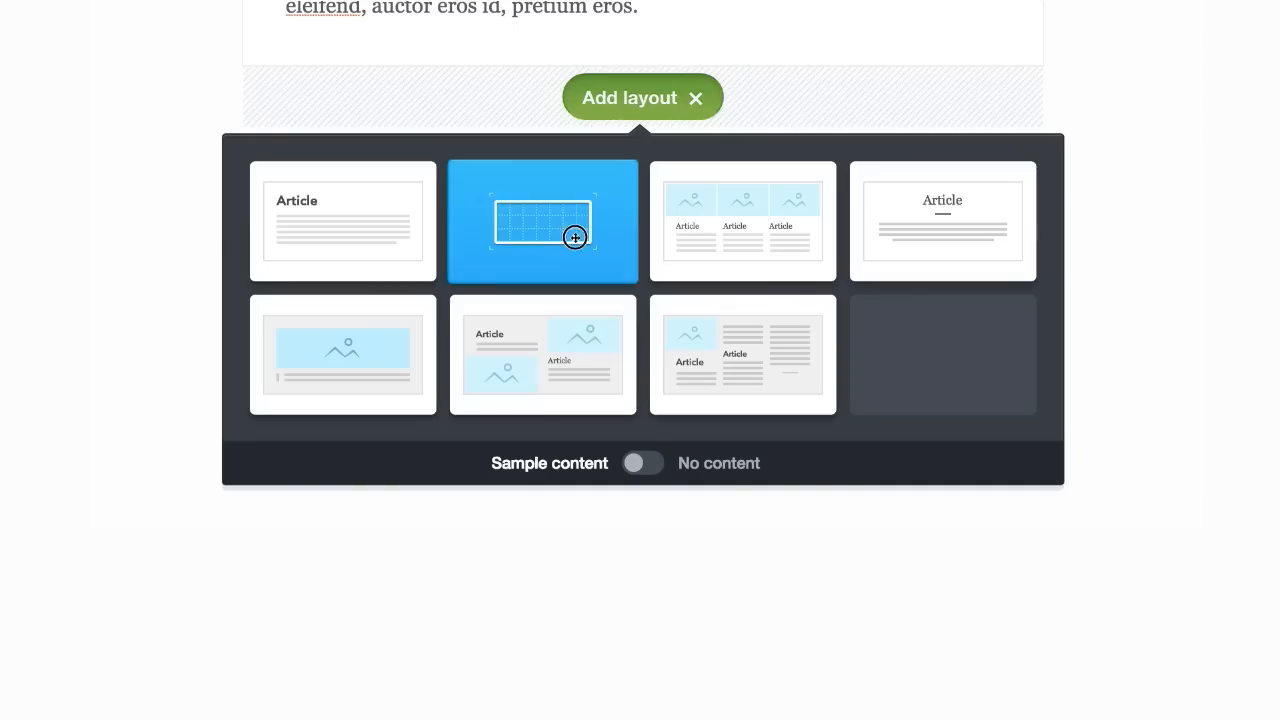
left_click(542, 221)
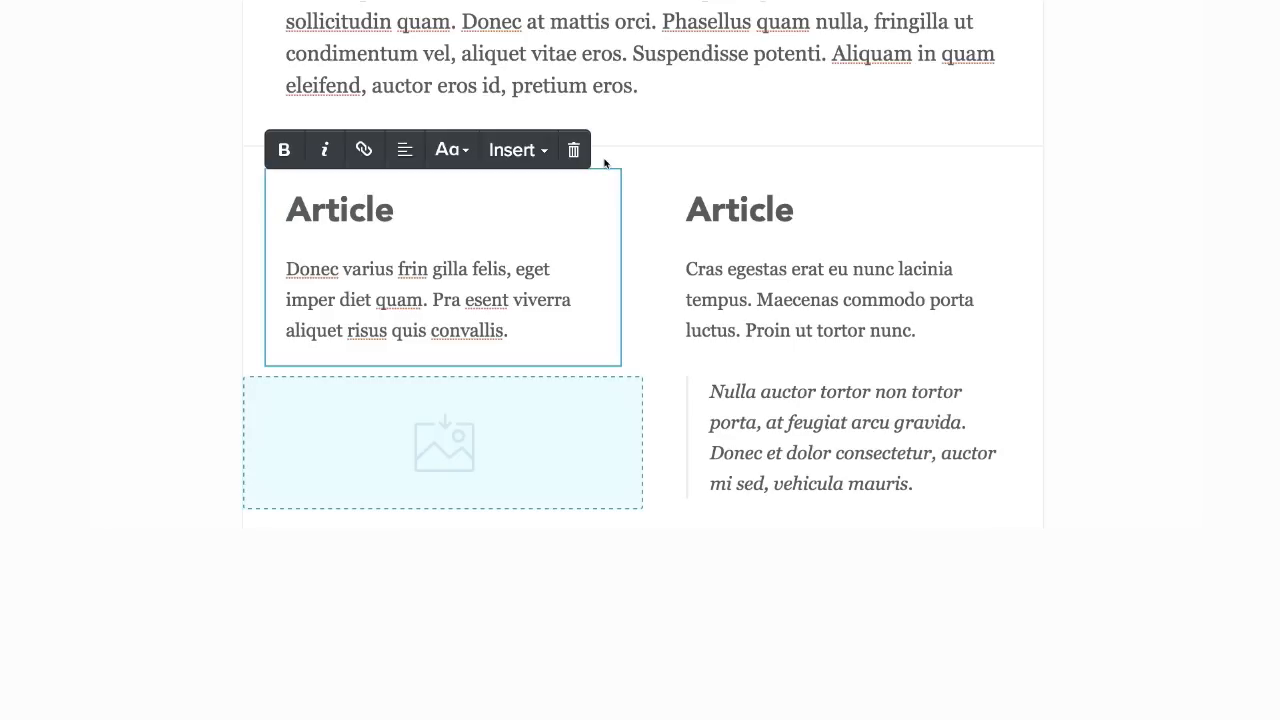
left_click(574, 149)
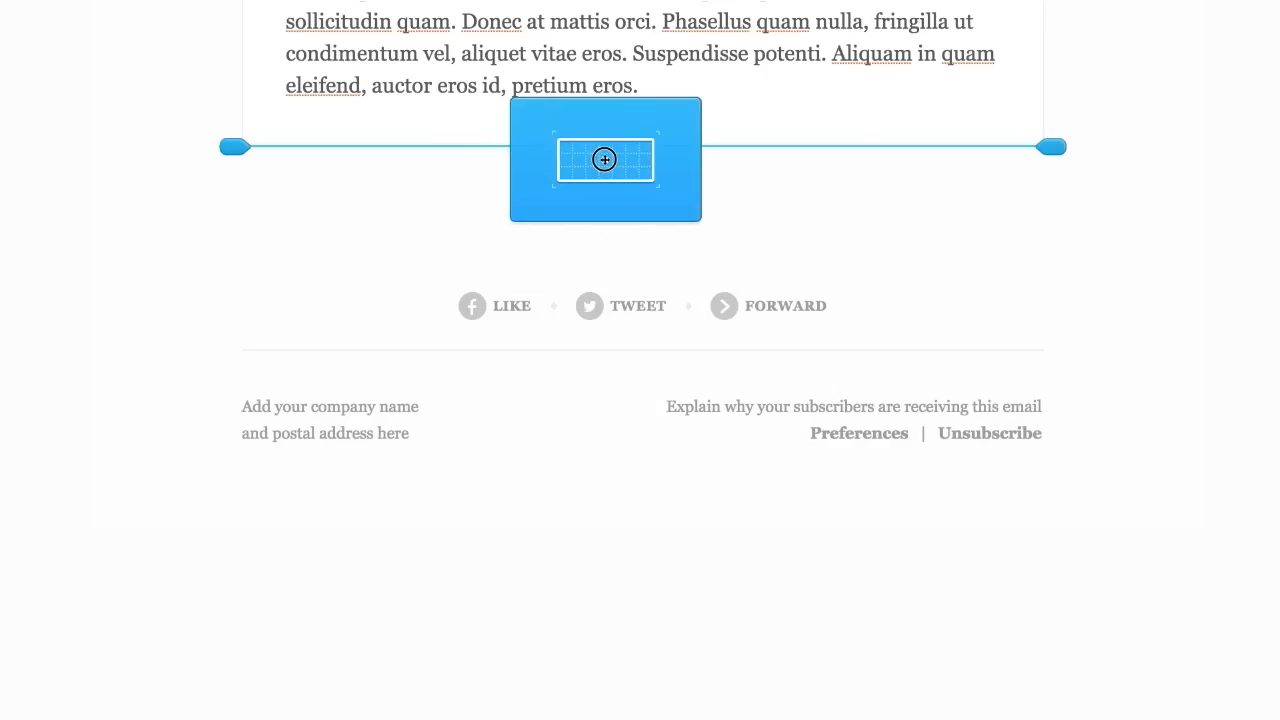
left_click(604, 159)
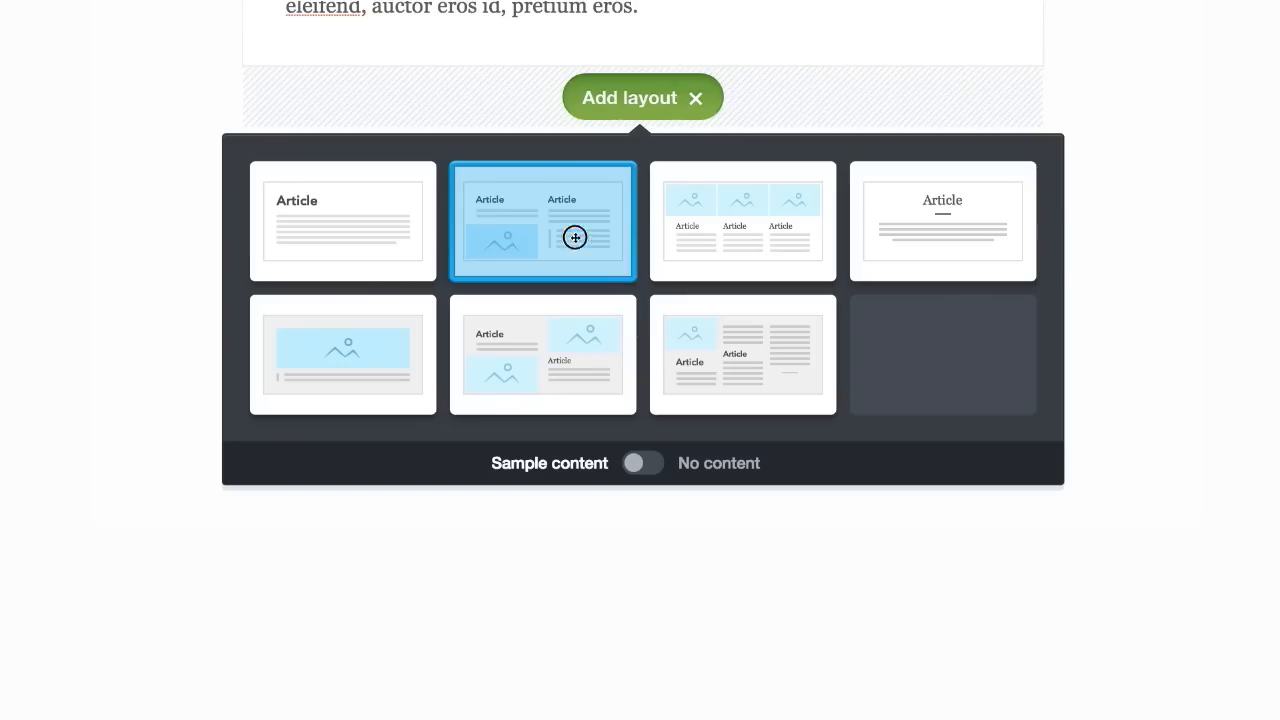
left_click(543, 221)
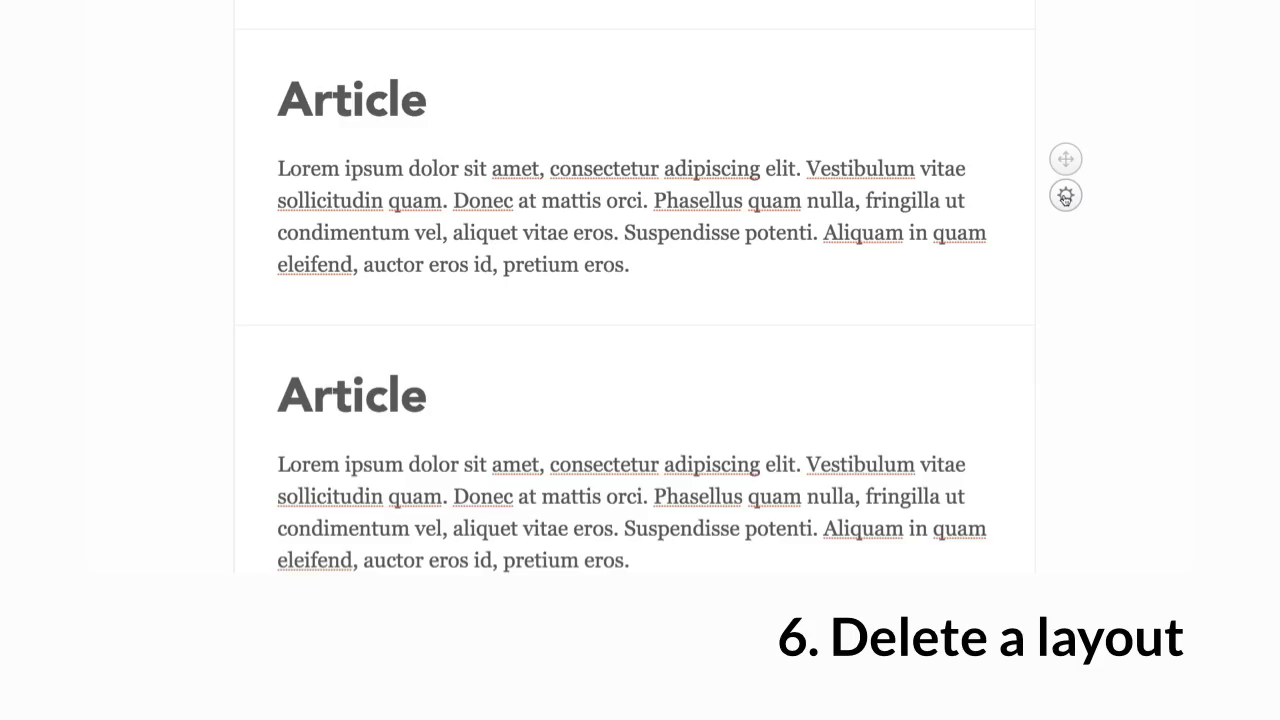
left_click(1065, 195)
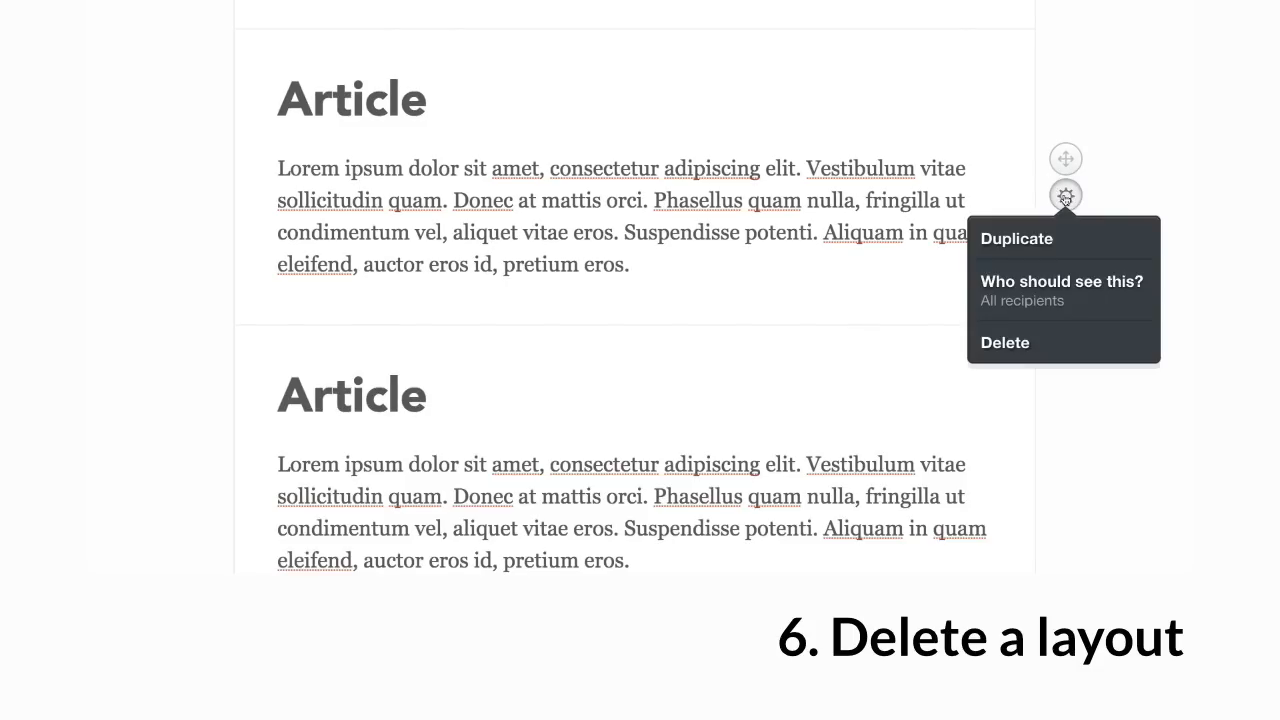
left_click(1005, 342)
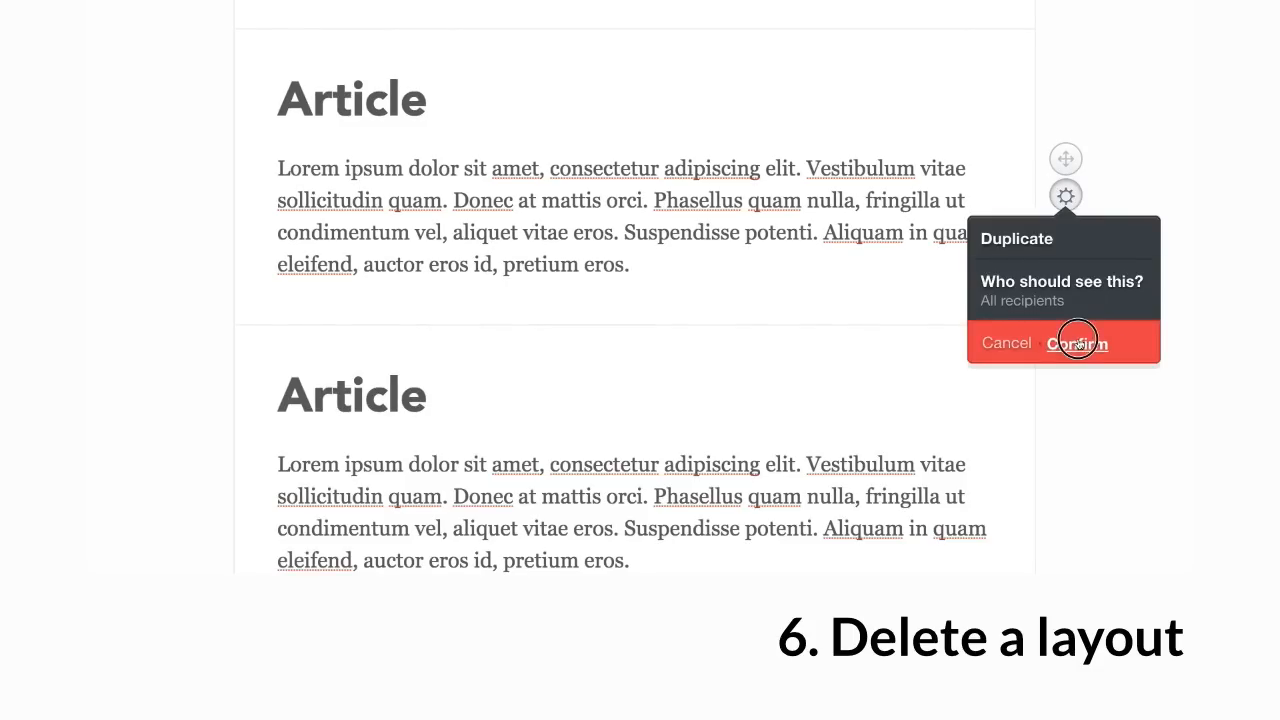
left_click(1077, 342)
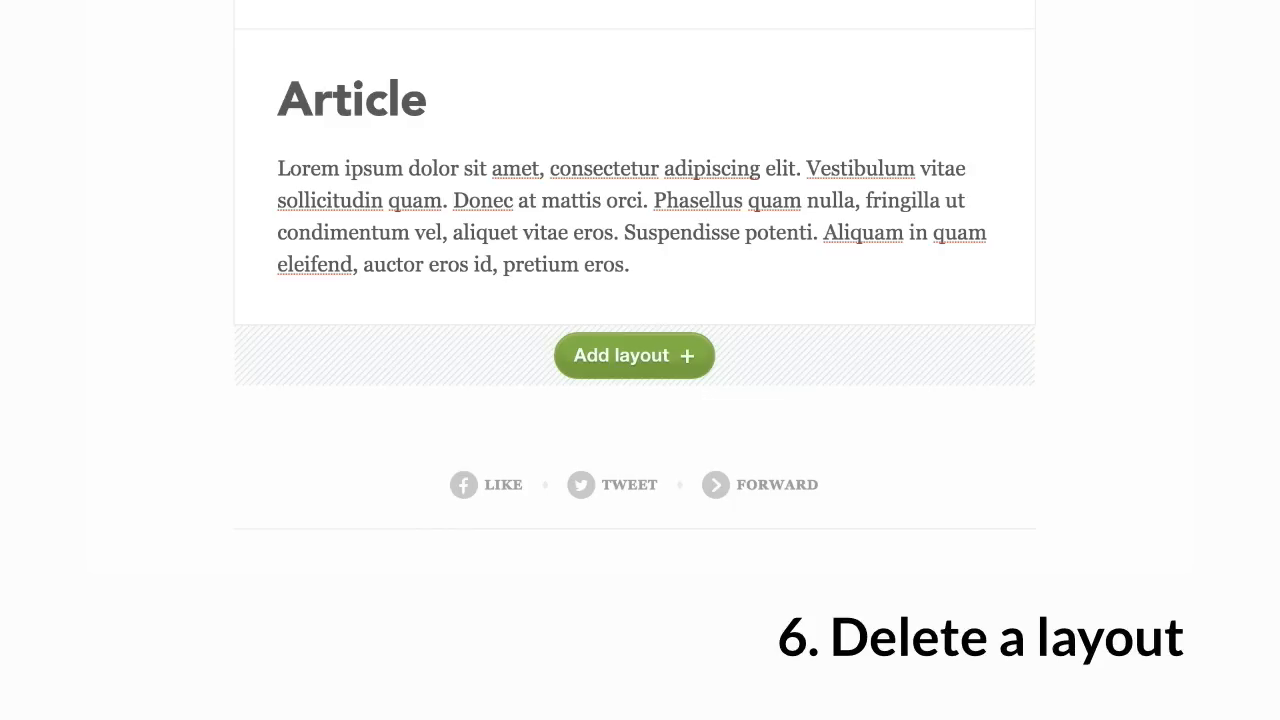
left_click(634, 355)
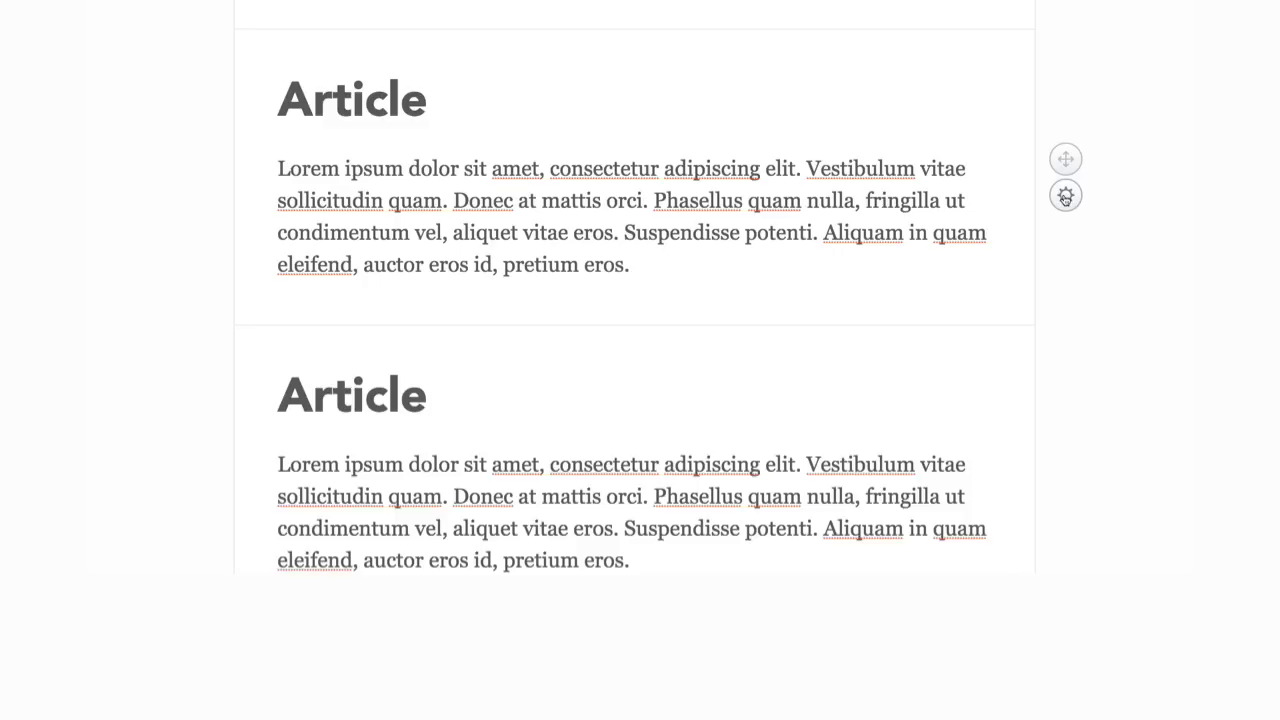
left_click(1065, 195)
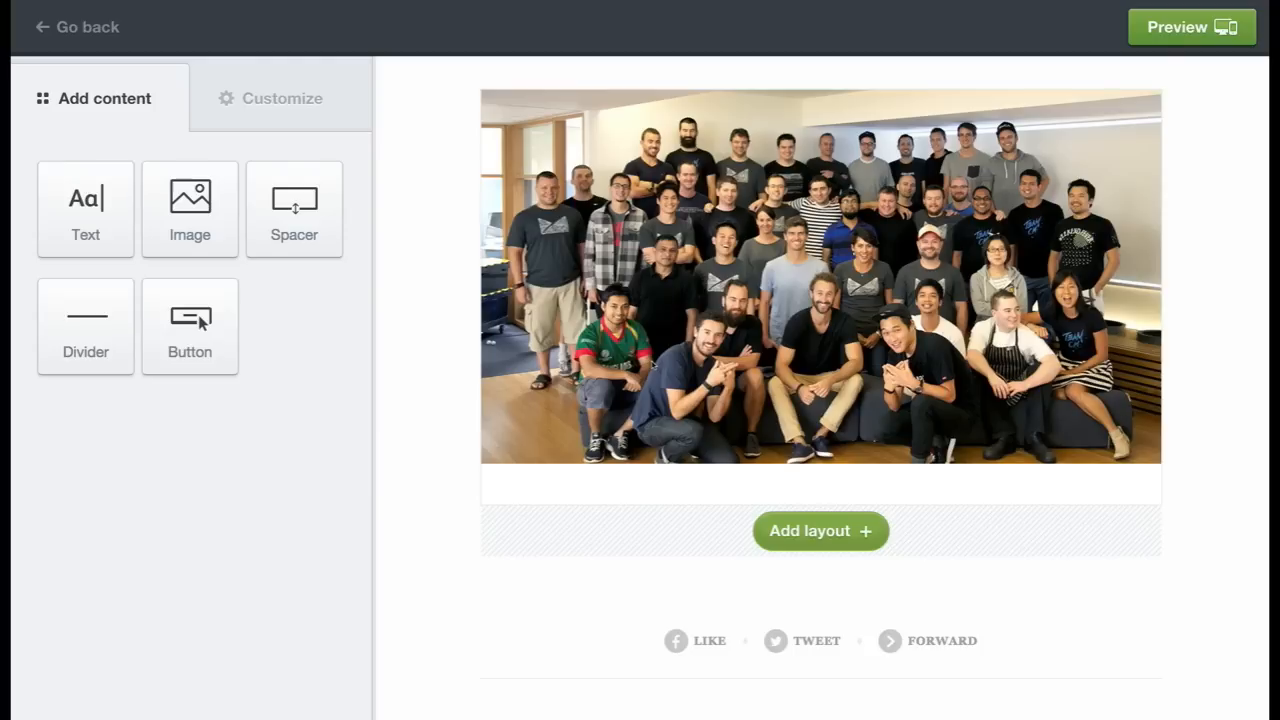
Step: Add a three-column layout below the team photo and delete it via its gear menu
left_click(820, 530)
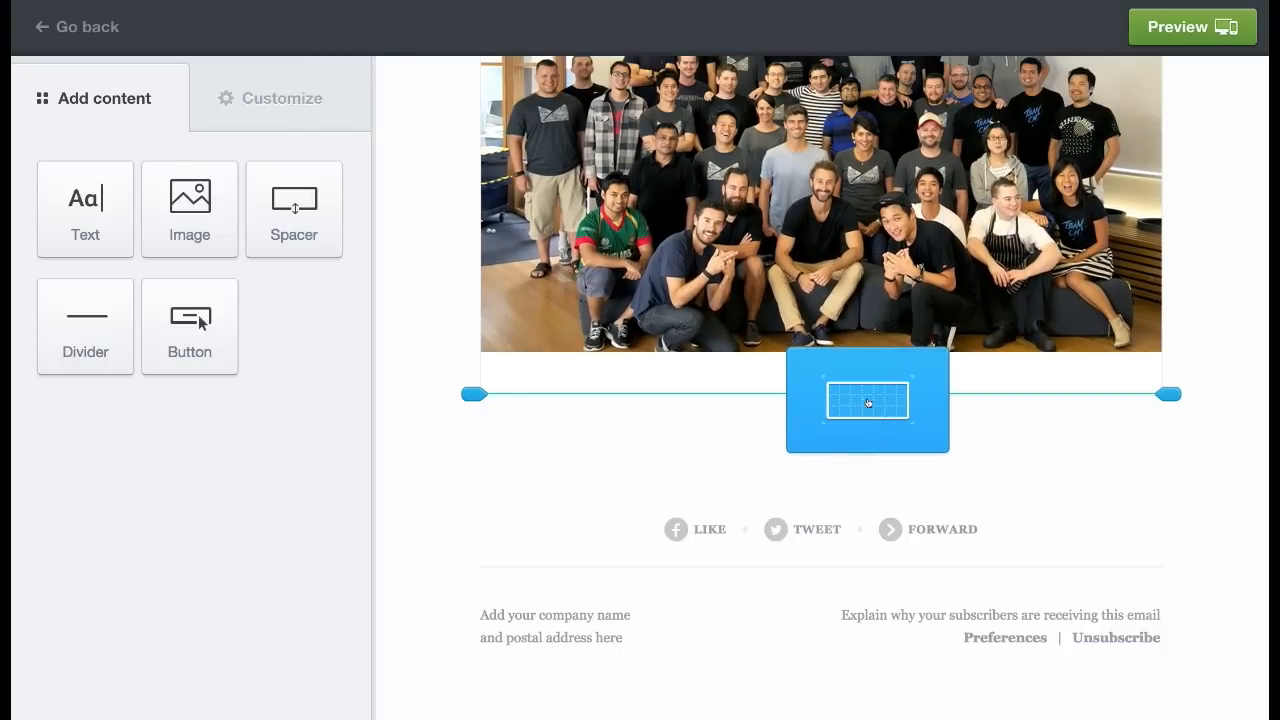
left_click(867, 400)
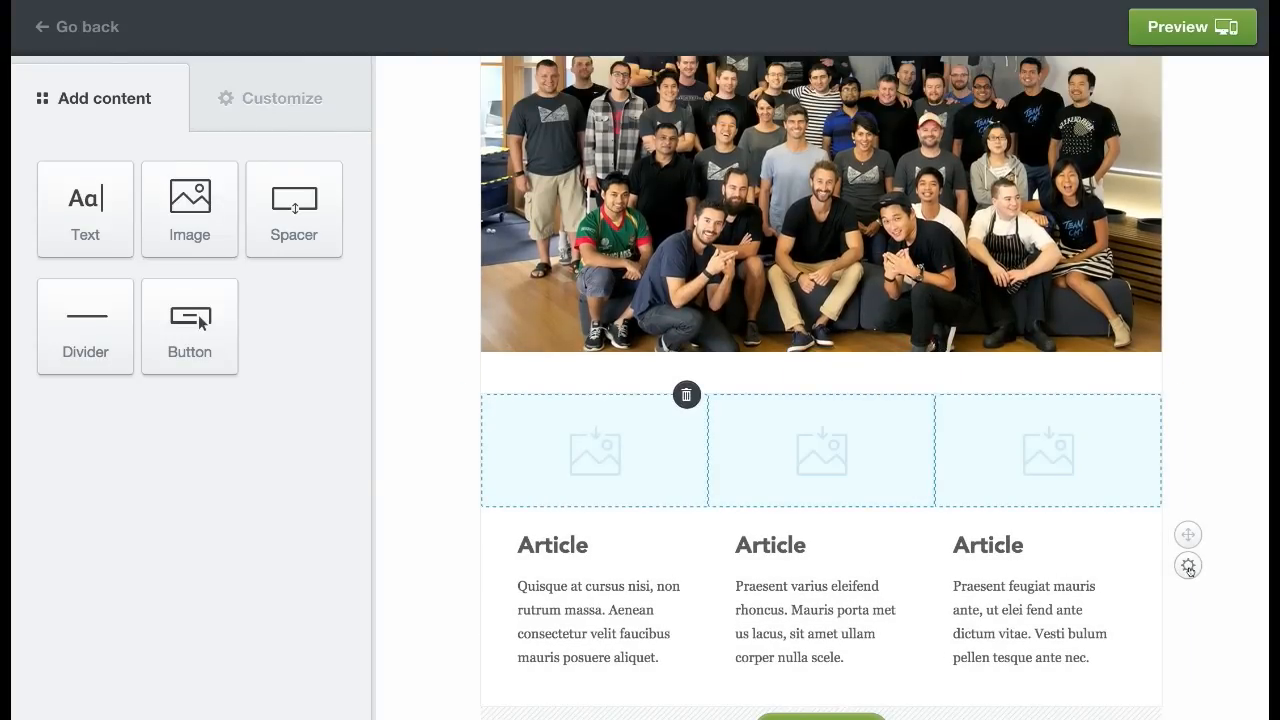
left_click(1188, 565)
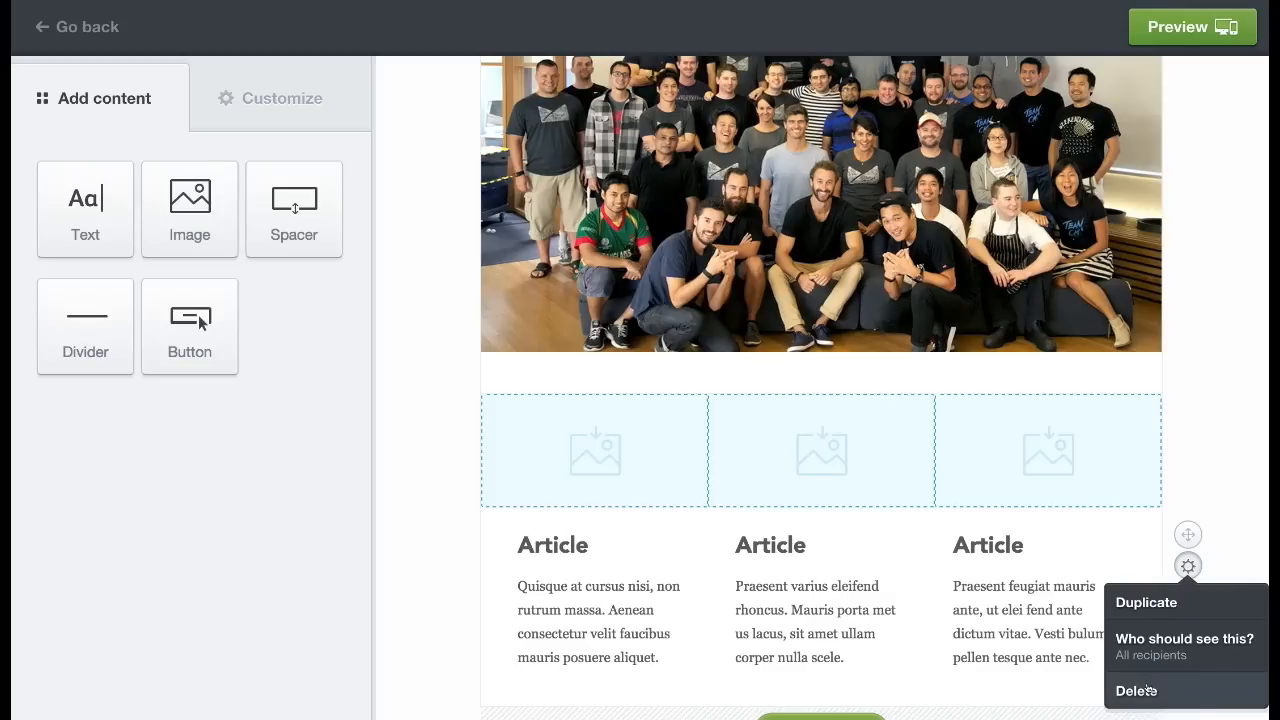
left_click(1135, 690)
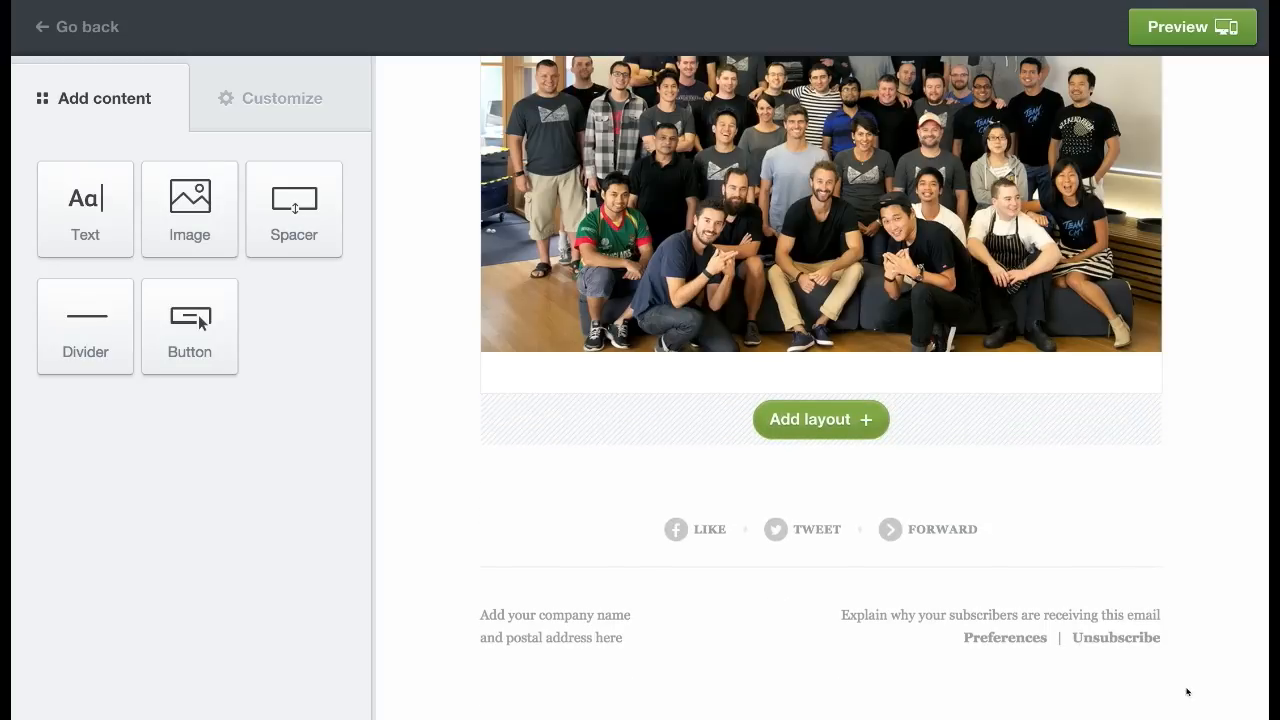
Step: Browse Customize > Logo, re-add the three-column layout, and choose Delete from its gear menu
left_click(269, 98)
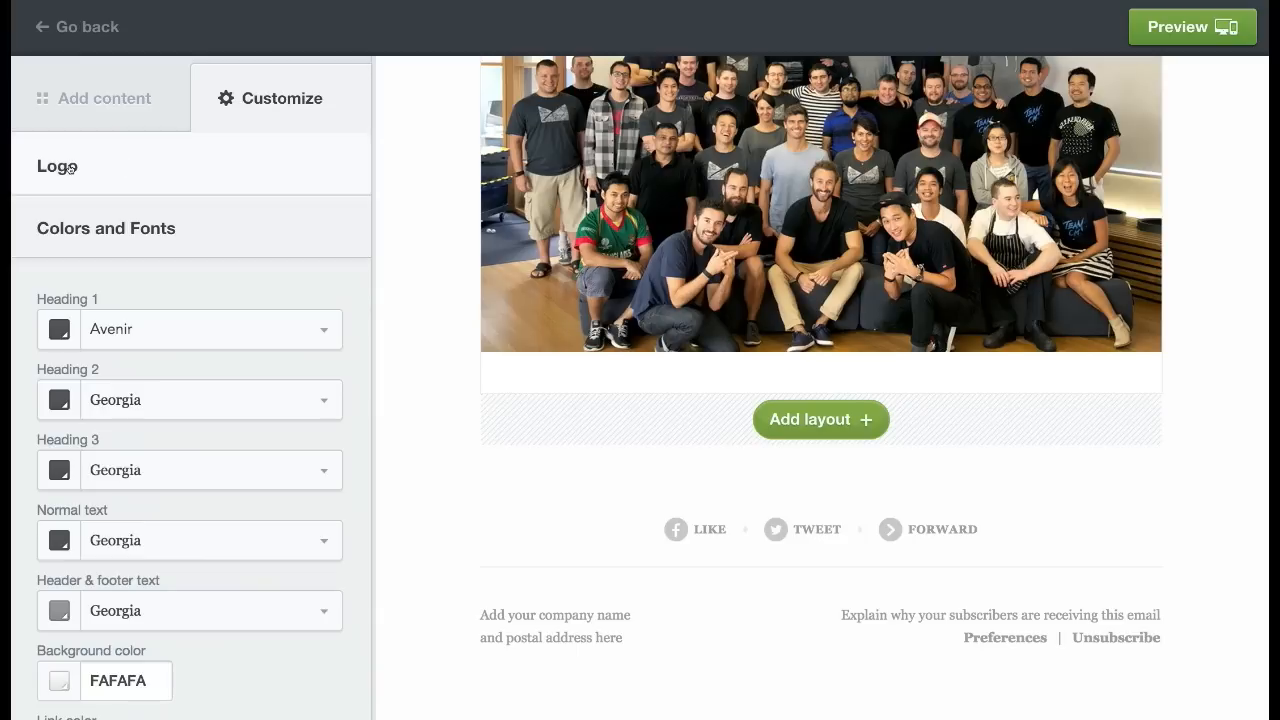
left_click(56, 166)
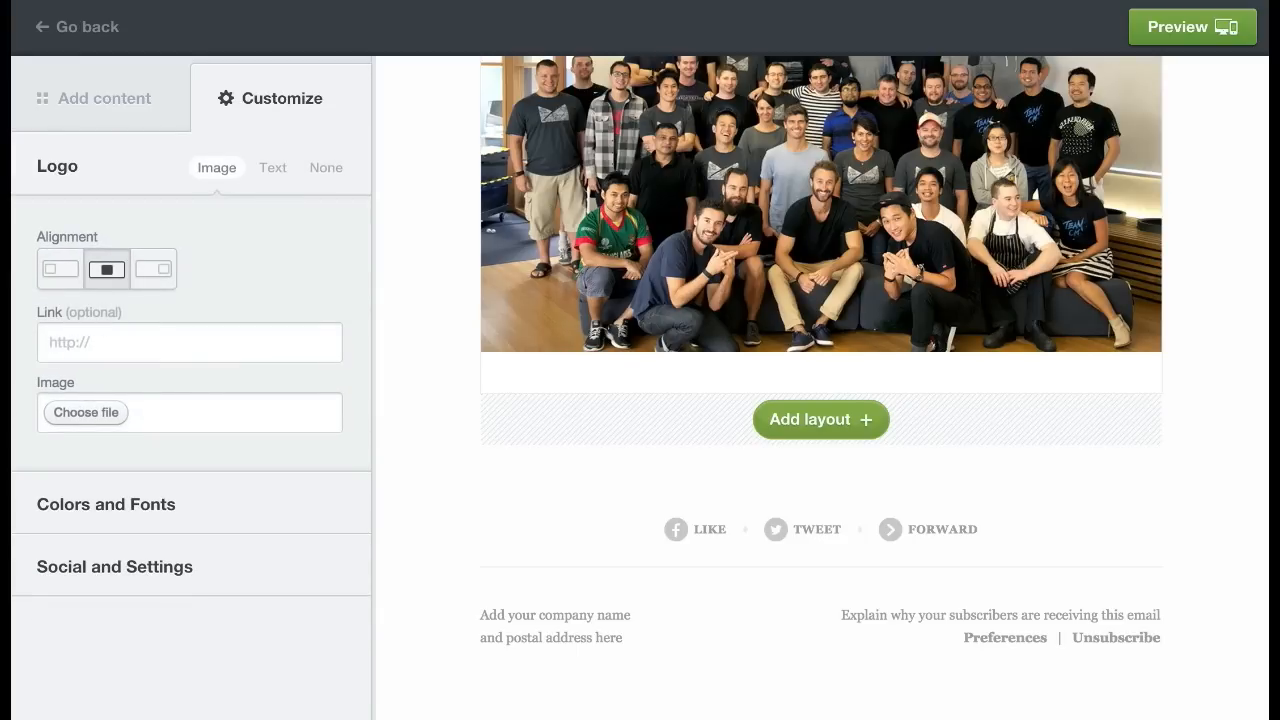
left_click(103, 98)
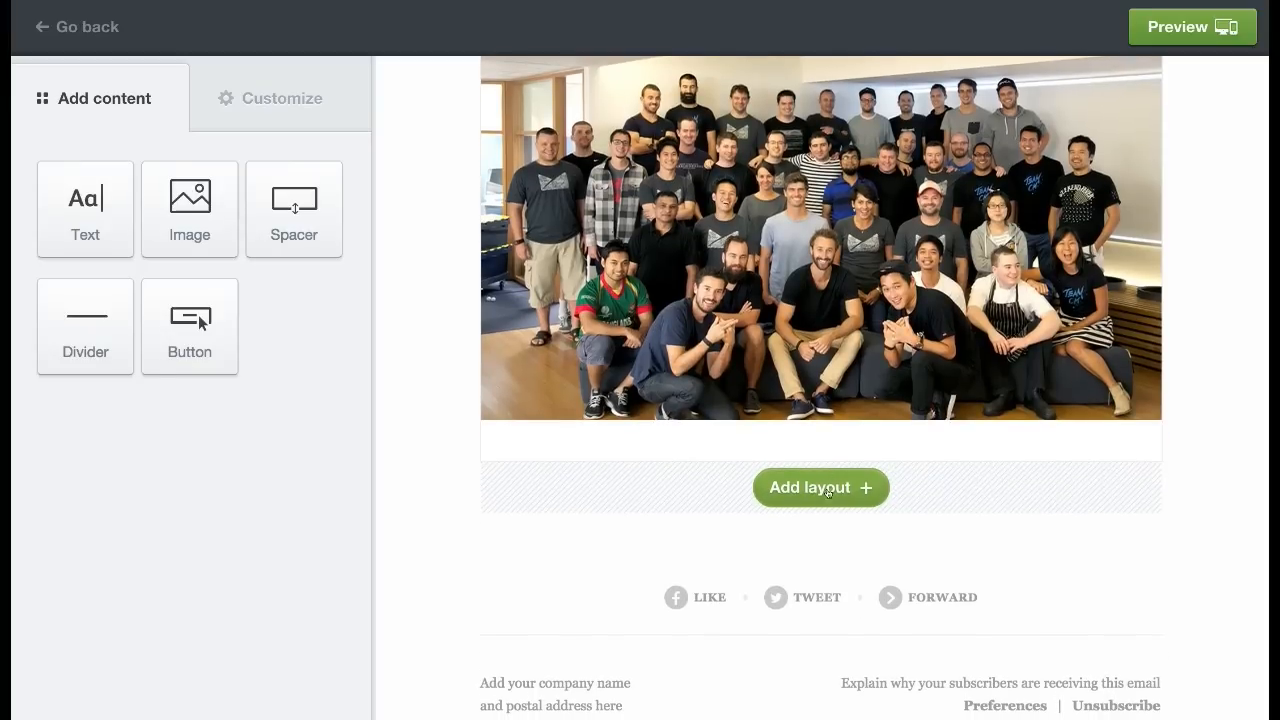
left_click(820, 487)
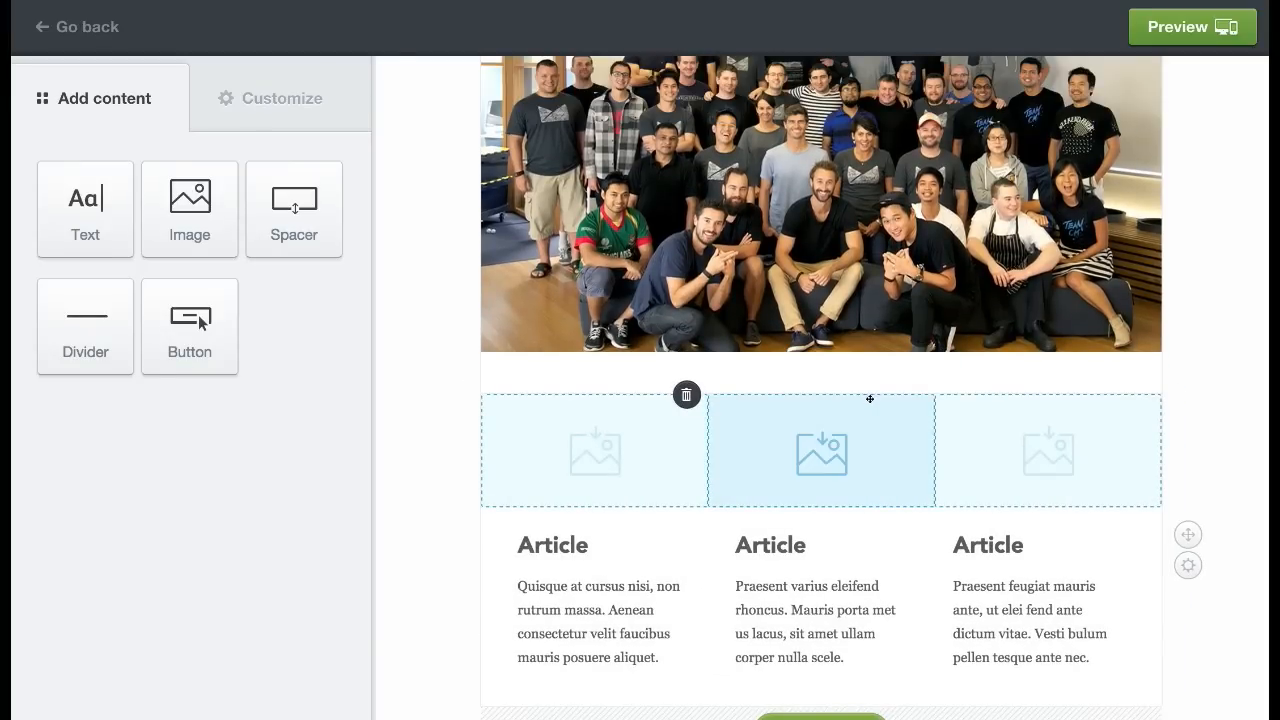
left_click(1188, 564)
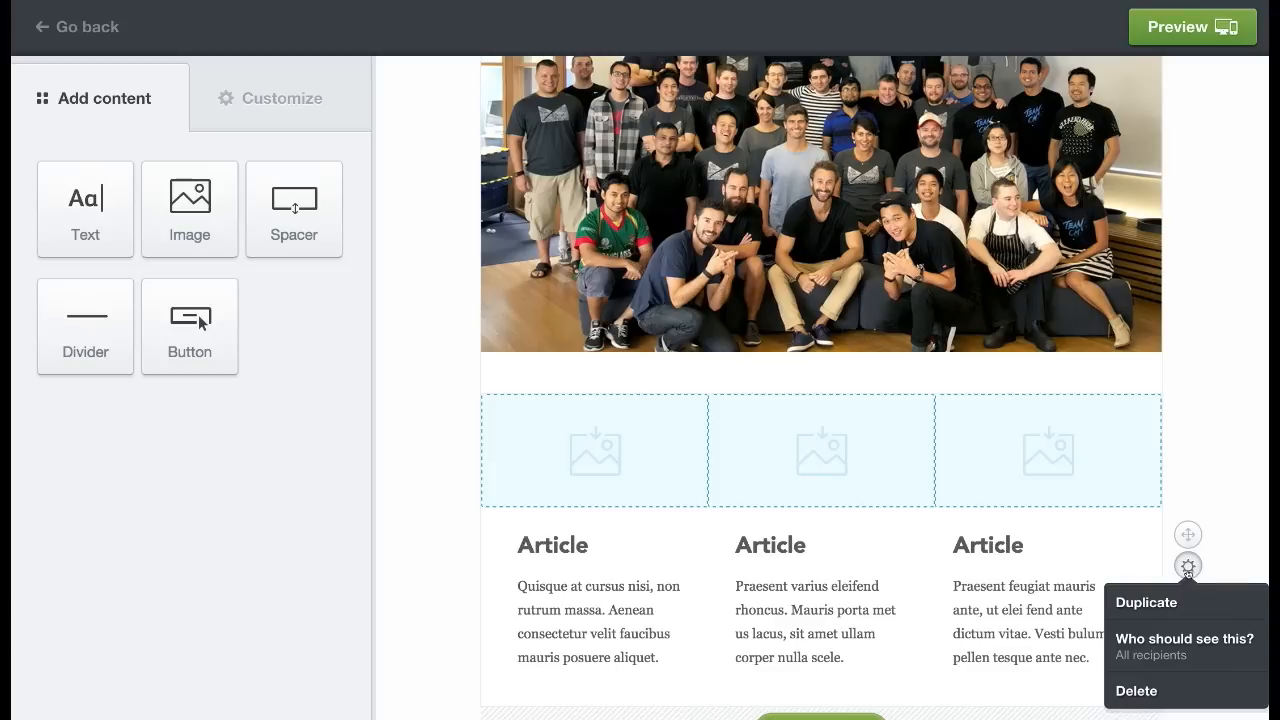
left_click(1136, 691)
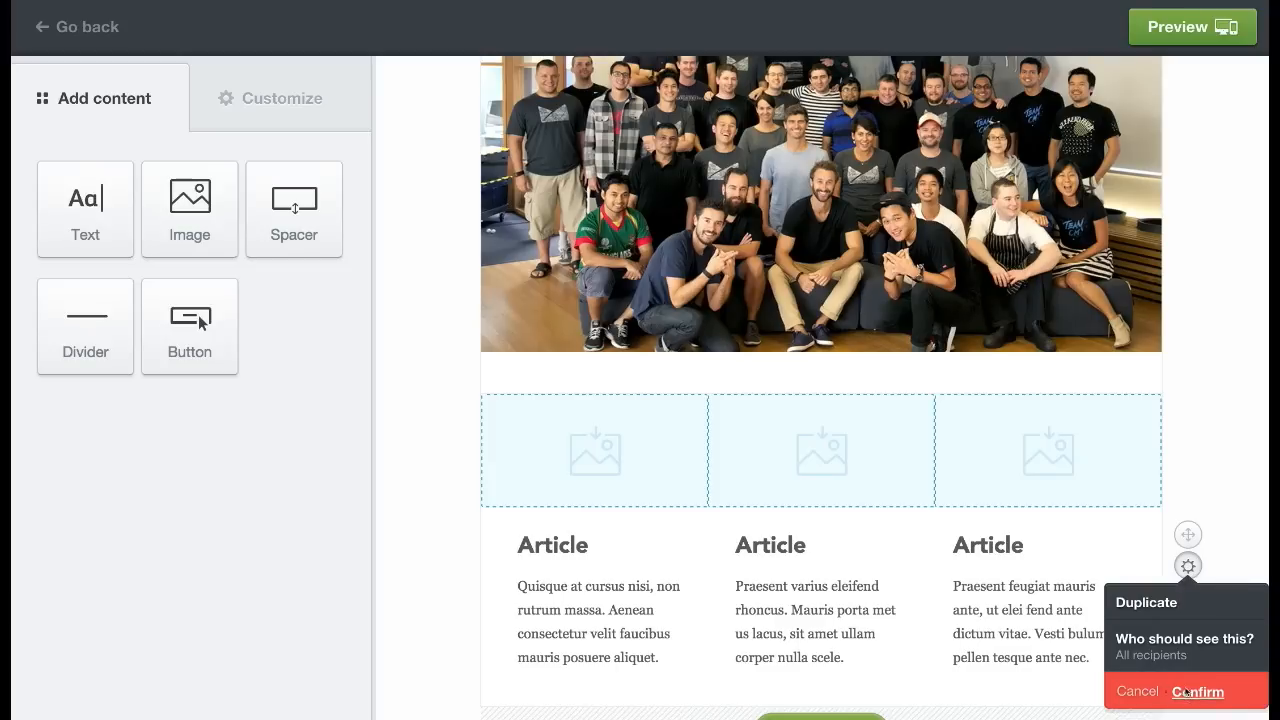